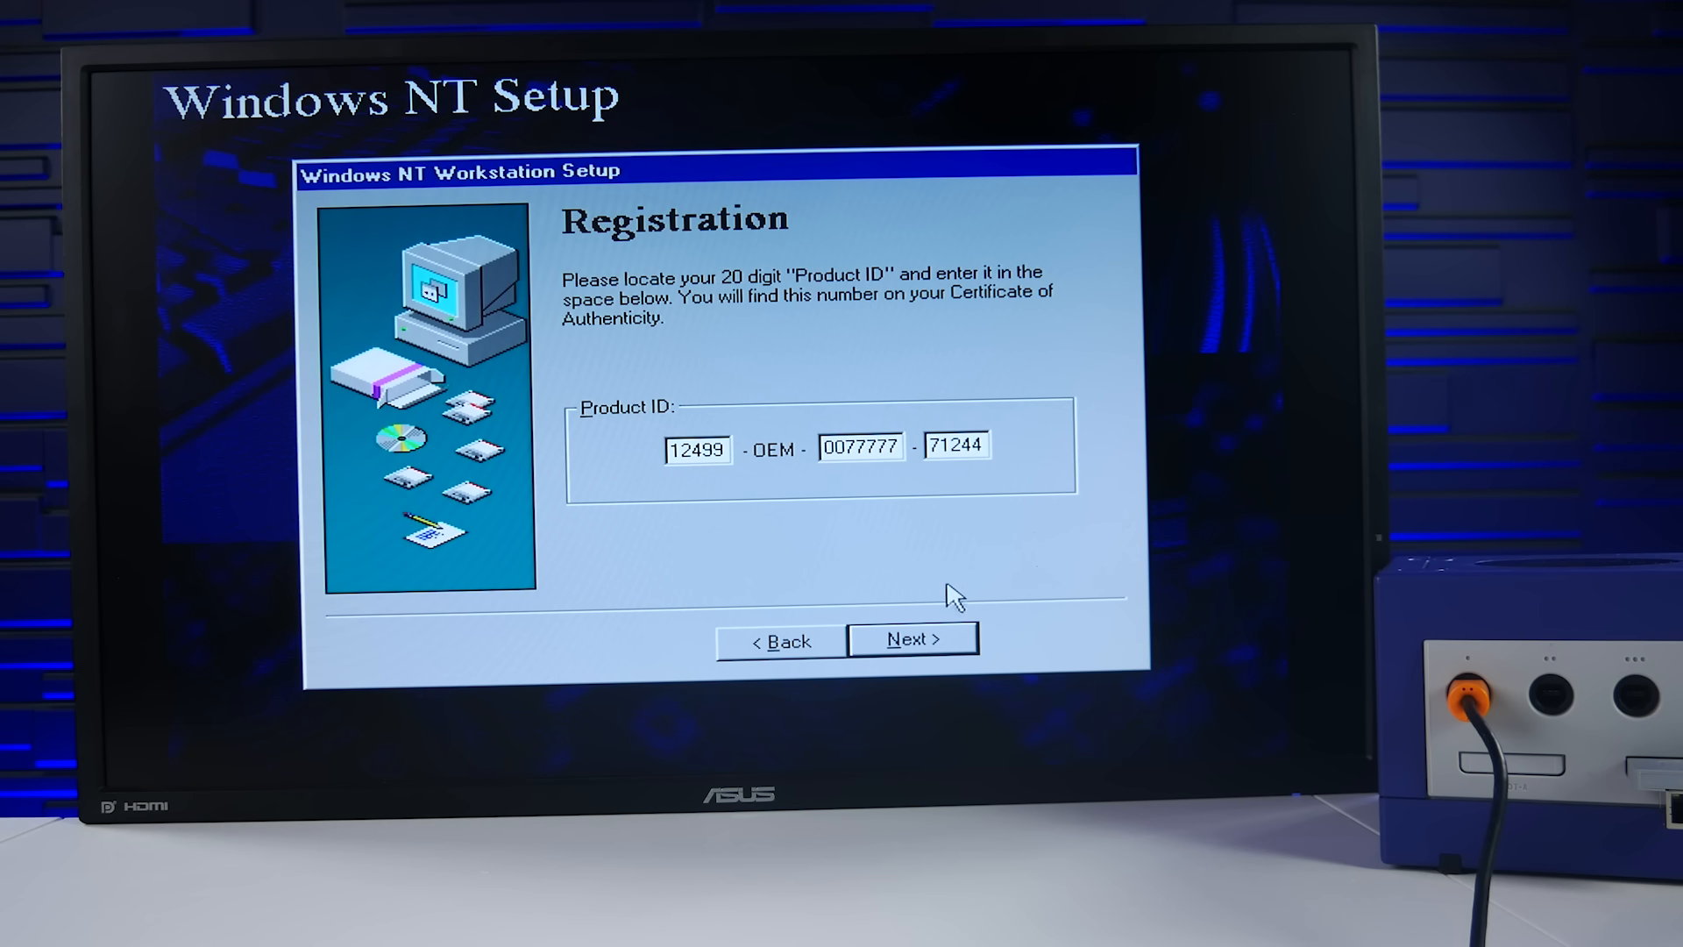
# Accept the product ID, name the computer GCUBE and continue without an administrator password
pyautogui.click(913, 639)
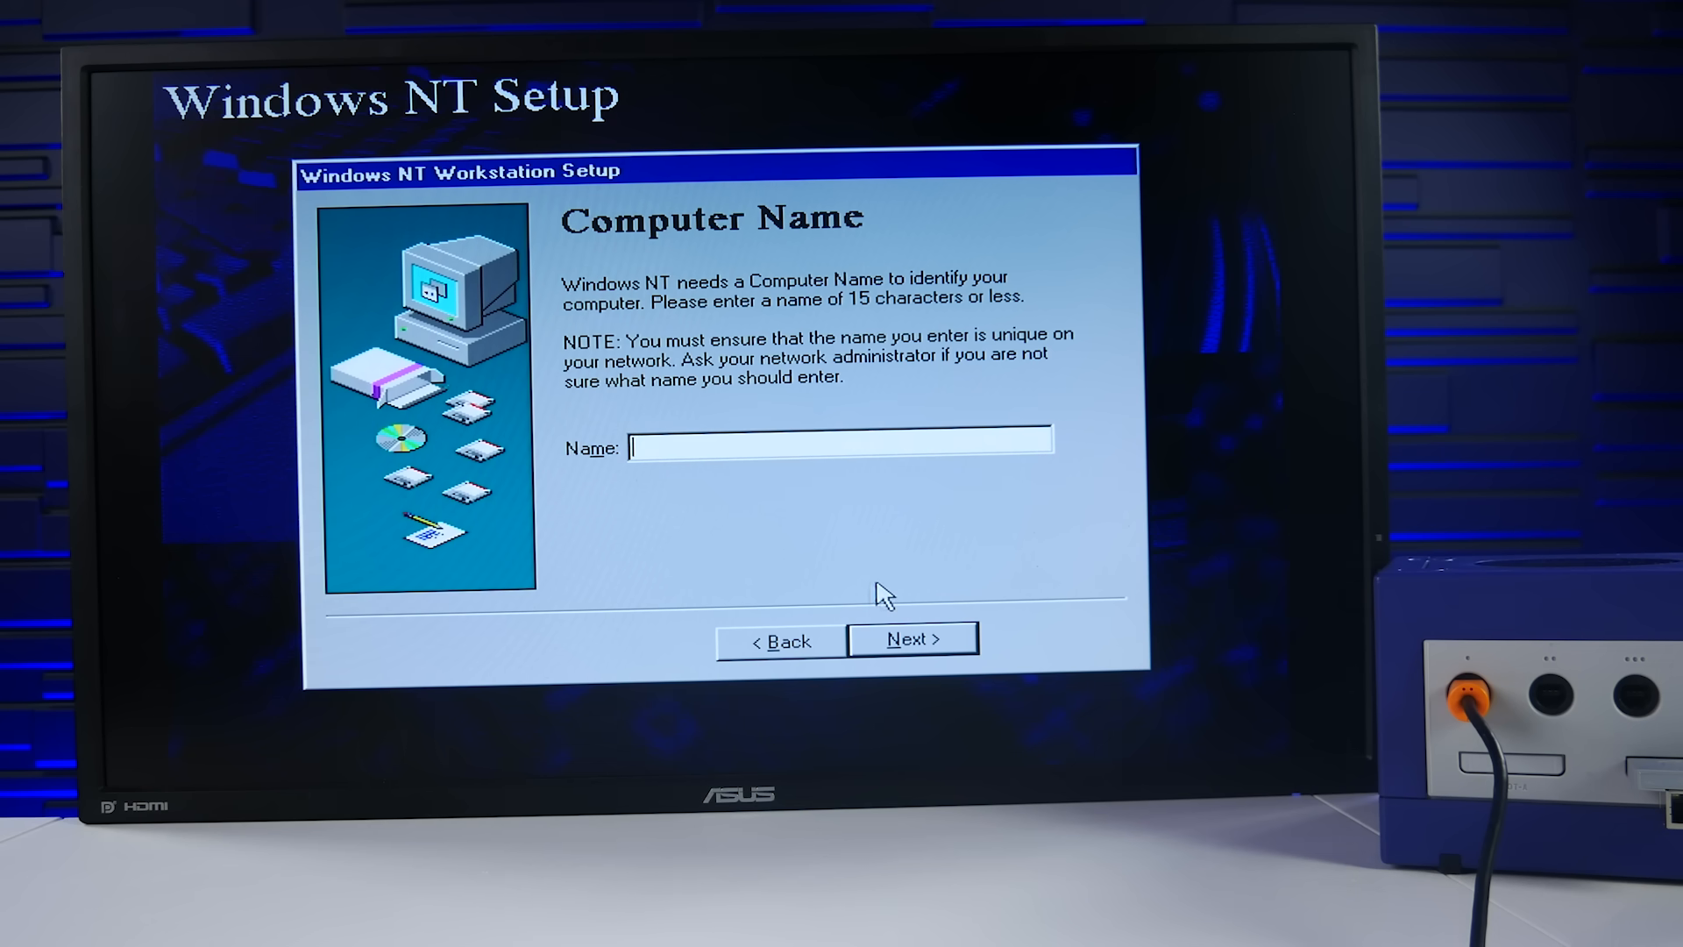
pyautogui.moveTo(666, 447)
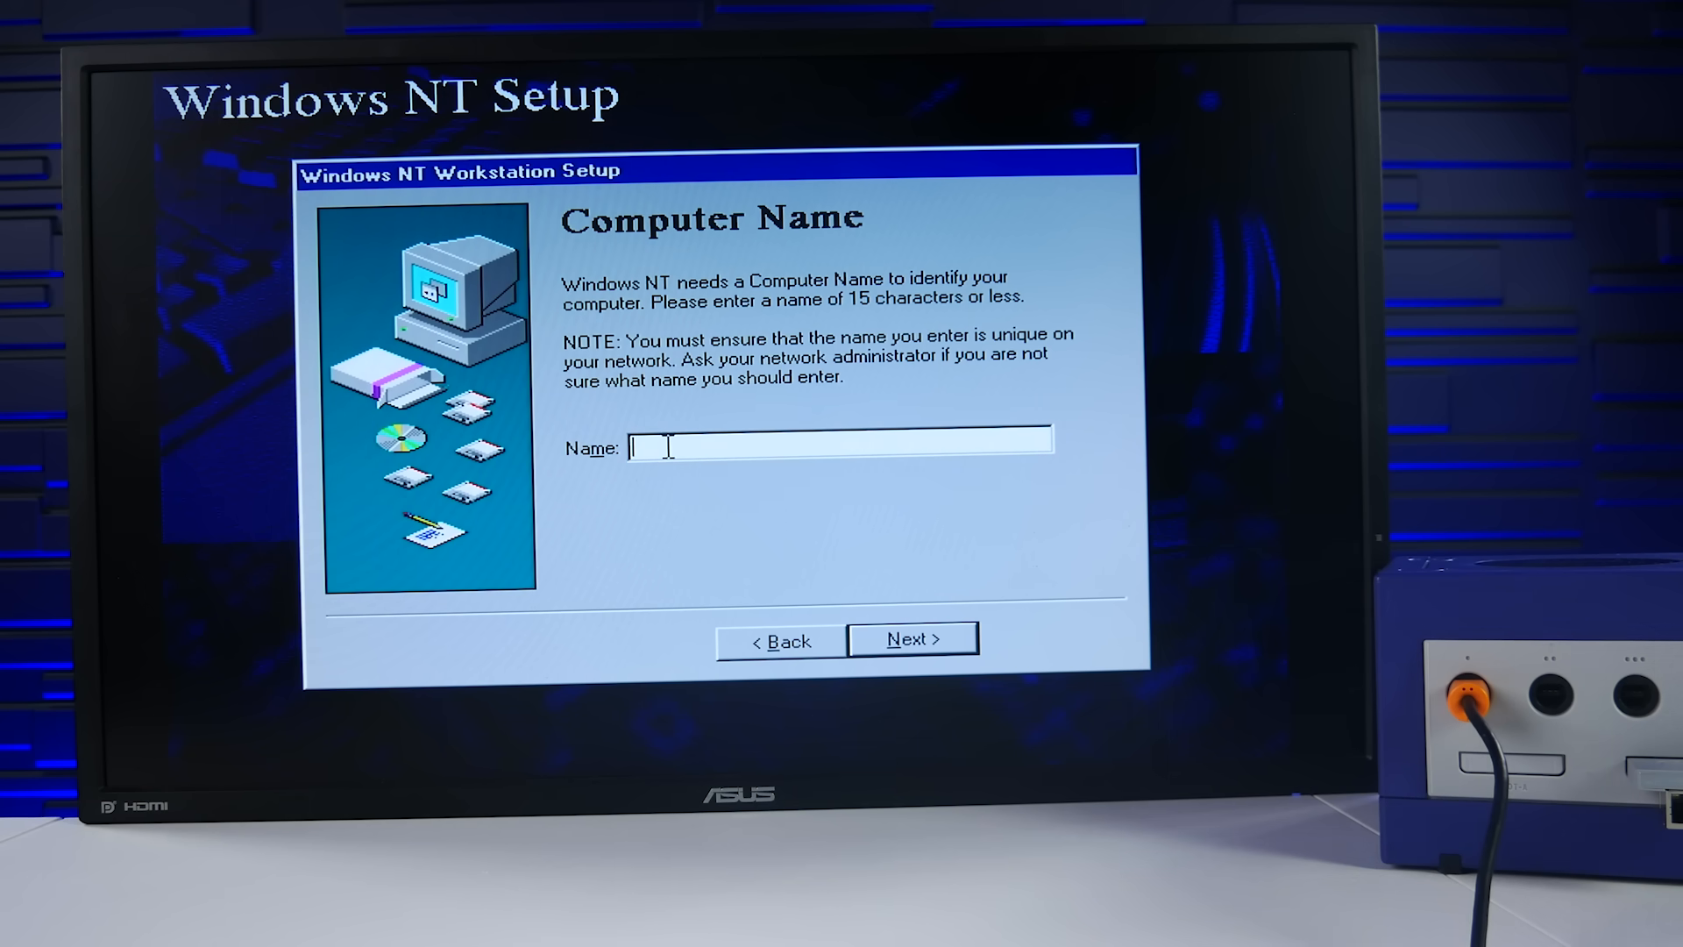
pyautogui.write('GCUBE')
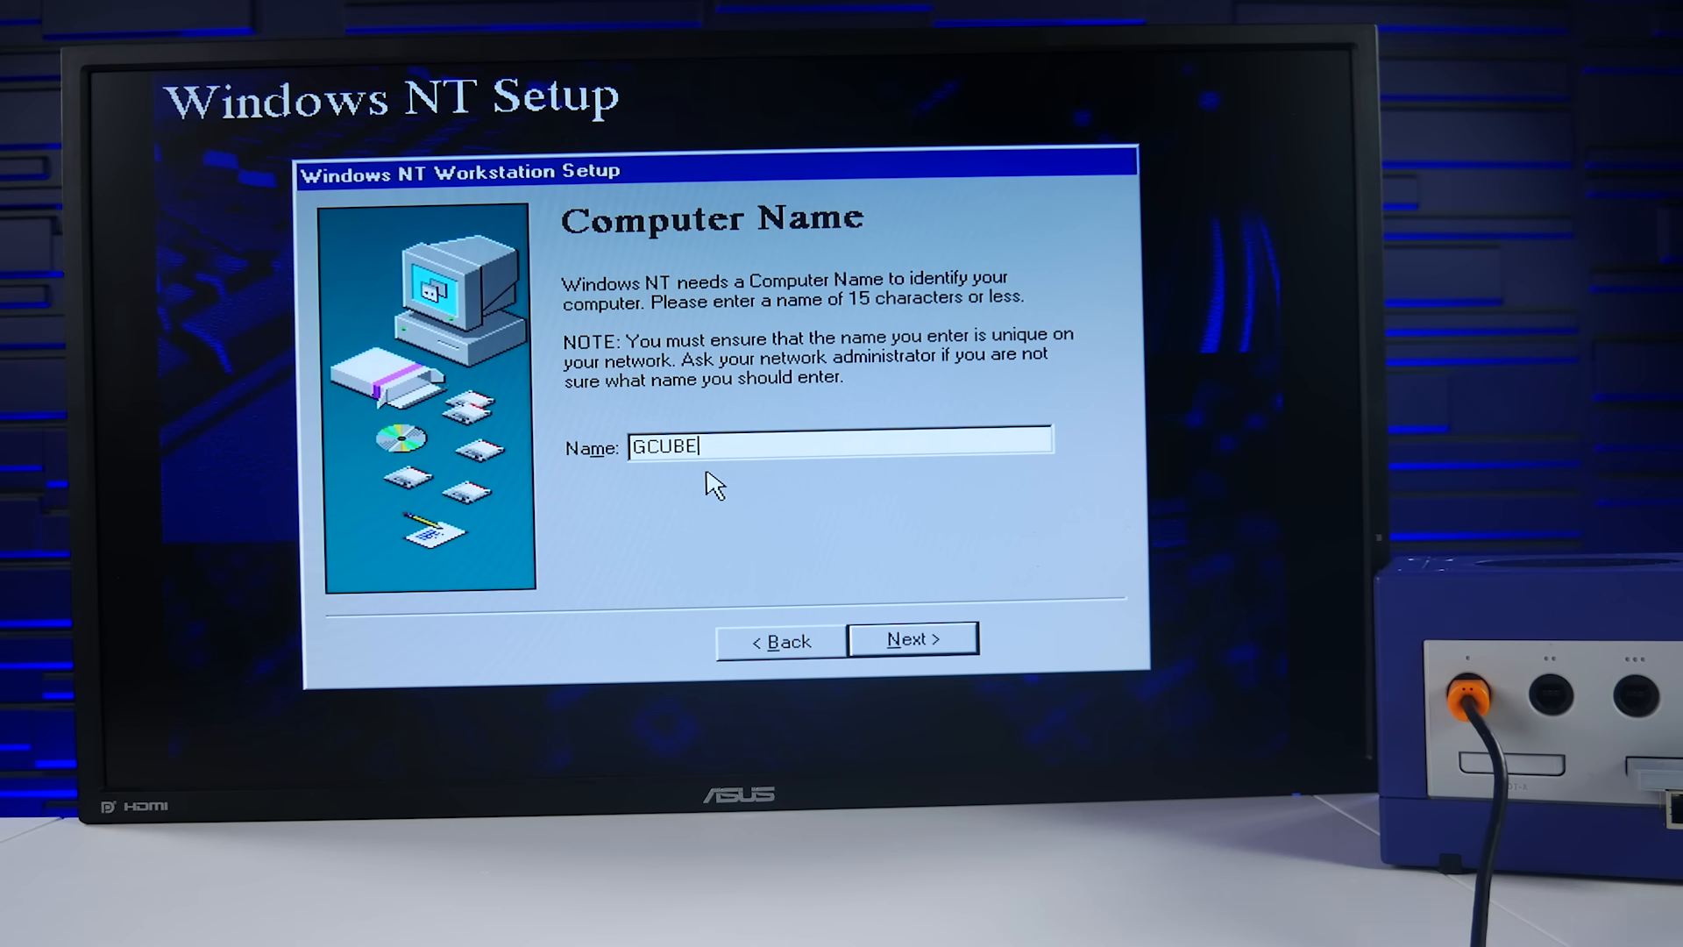
pyautogui.moveTo(887, 638)
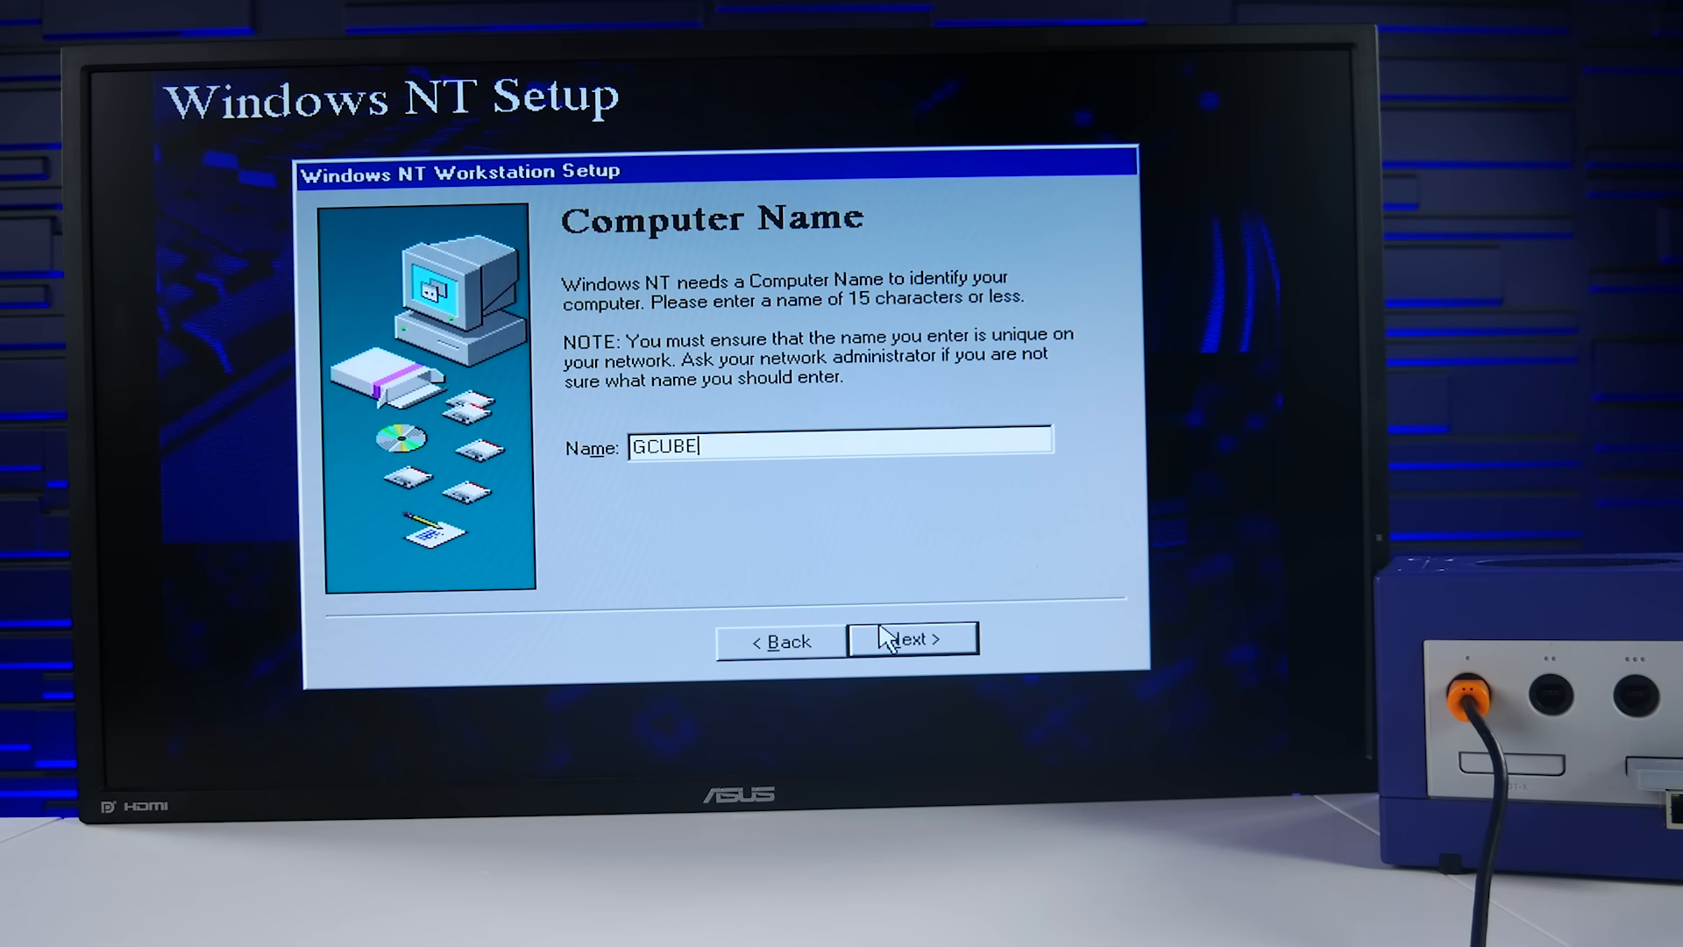
pyautogui.click(911, 640)
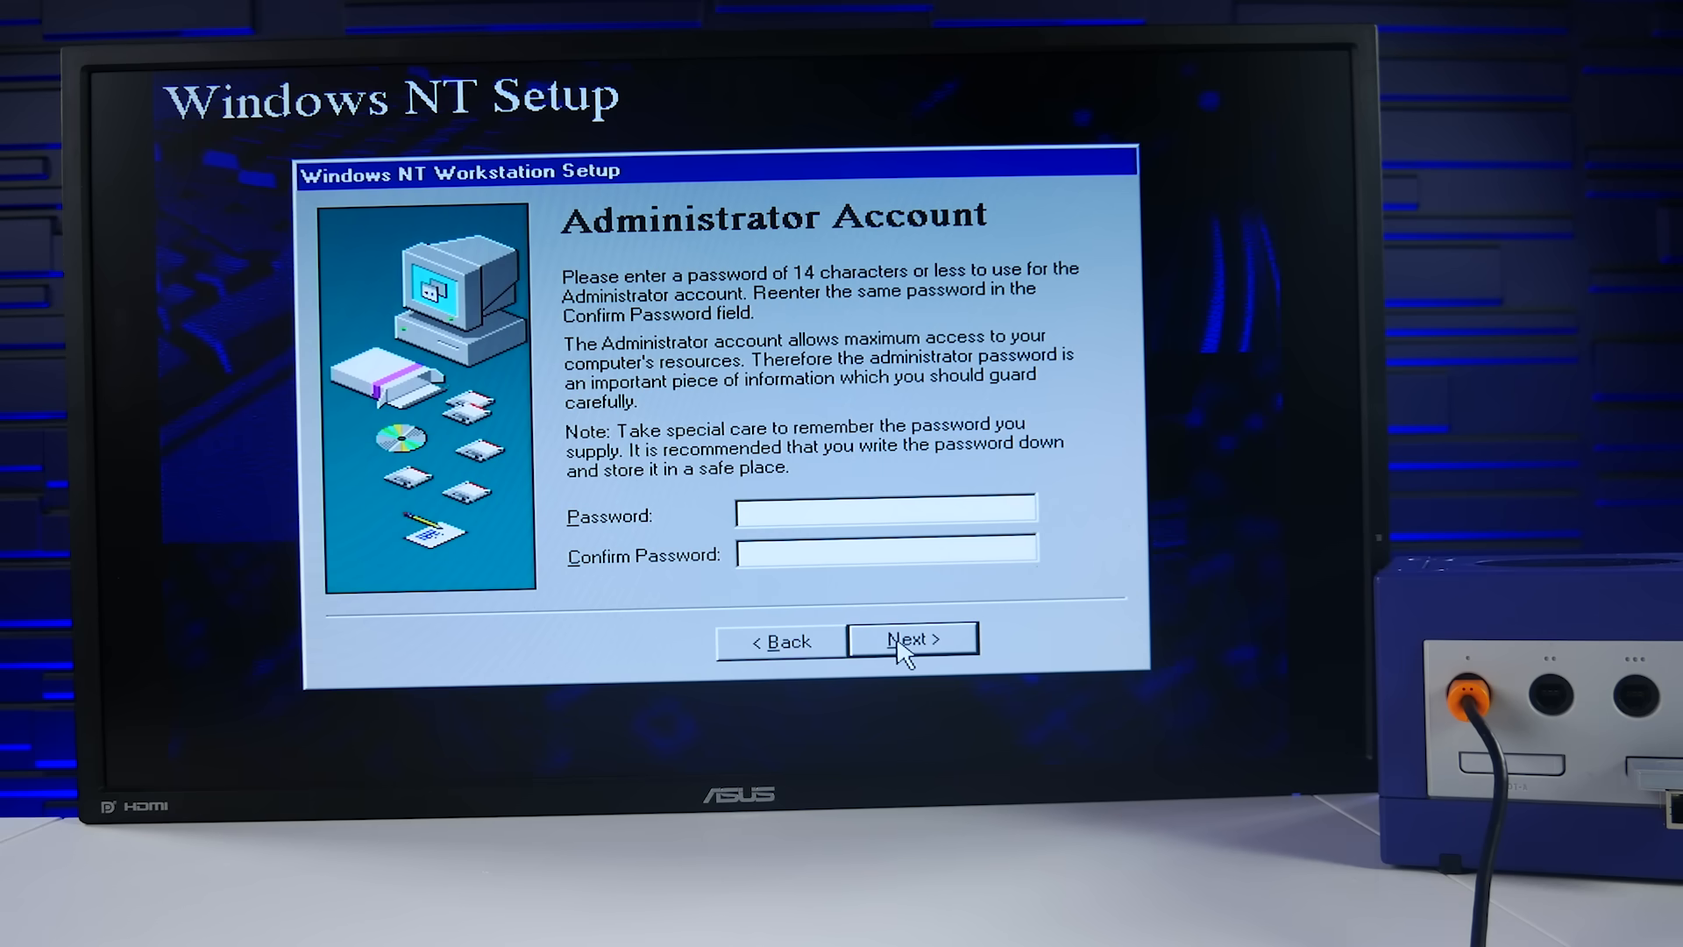
pyautogui.click(912, 640)
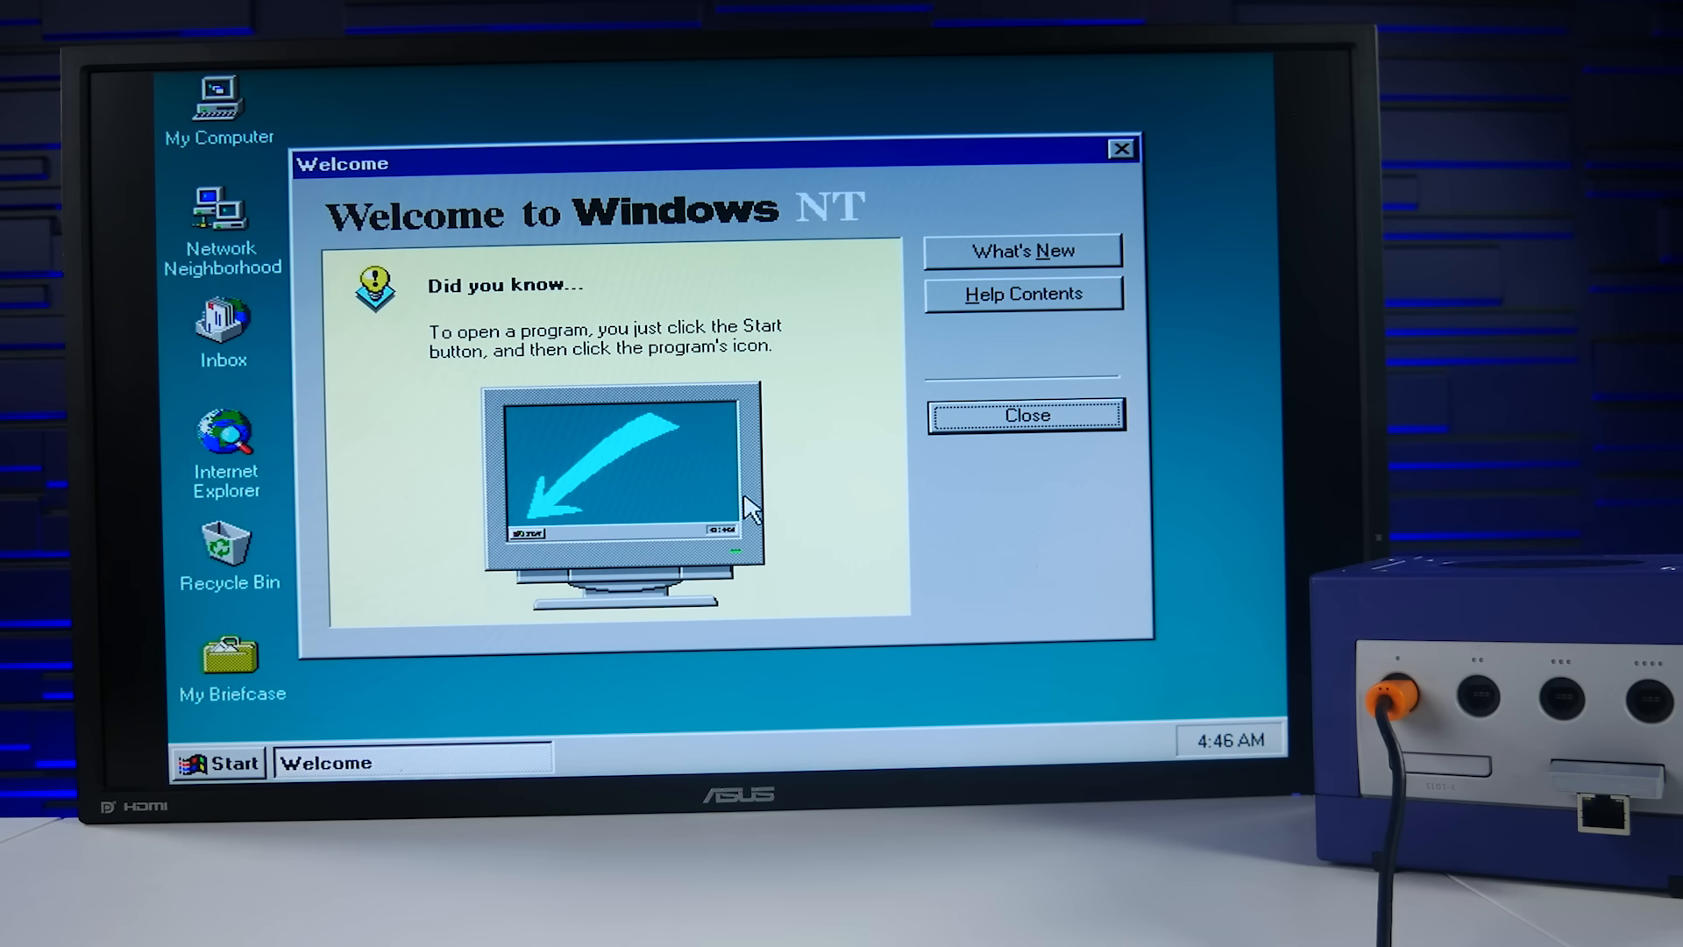
pyautogui.moveTo(974, 422)
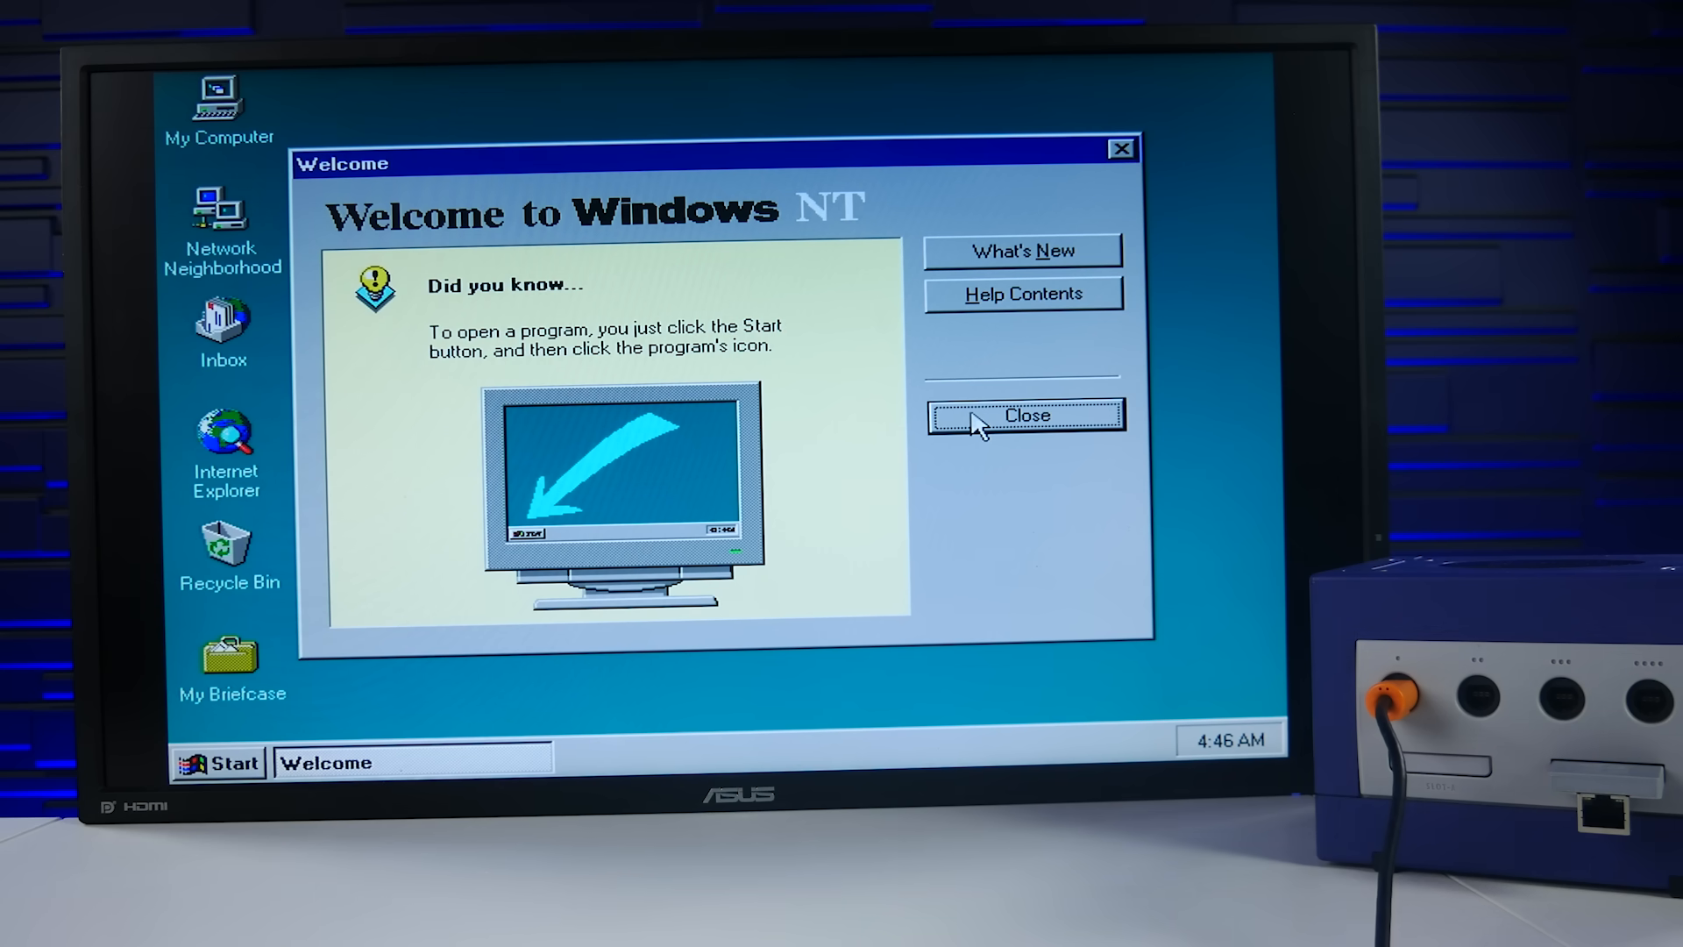
# Close the Welcome to Windows NT tips window to reveal the clean desktop
pyautogui.click(1024, 415)
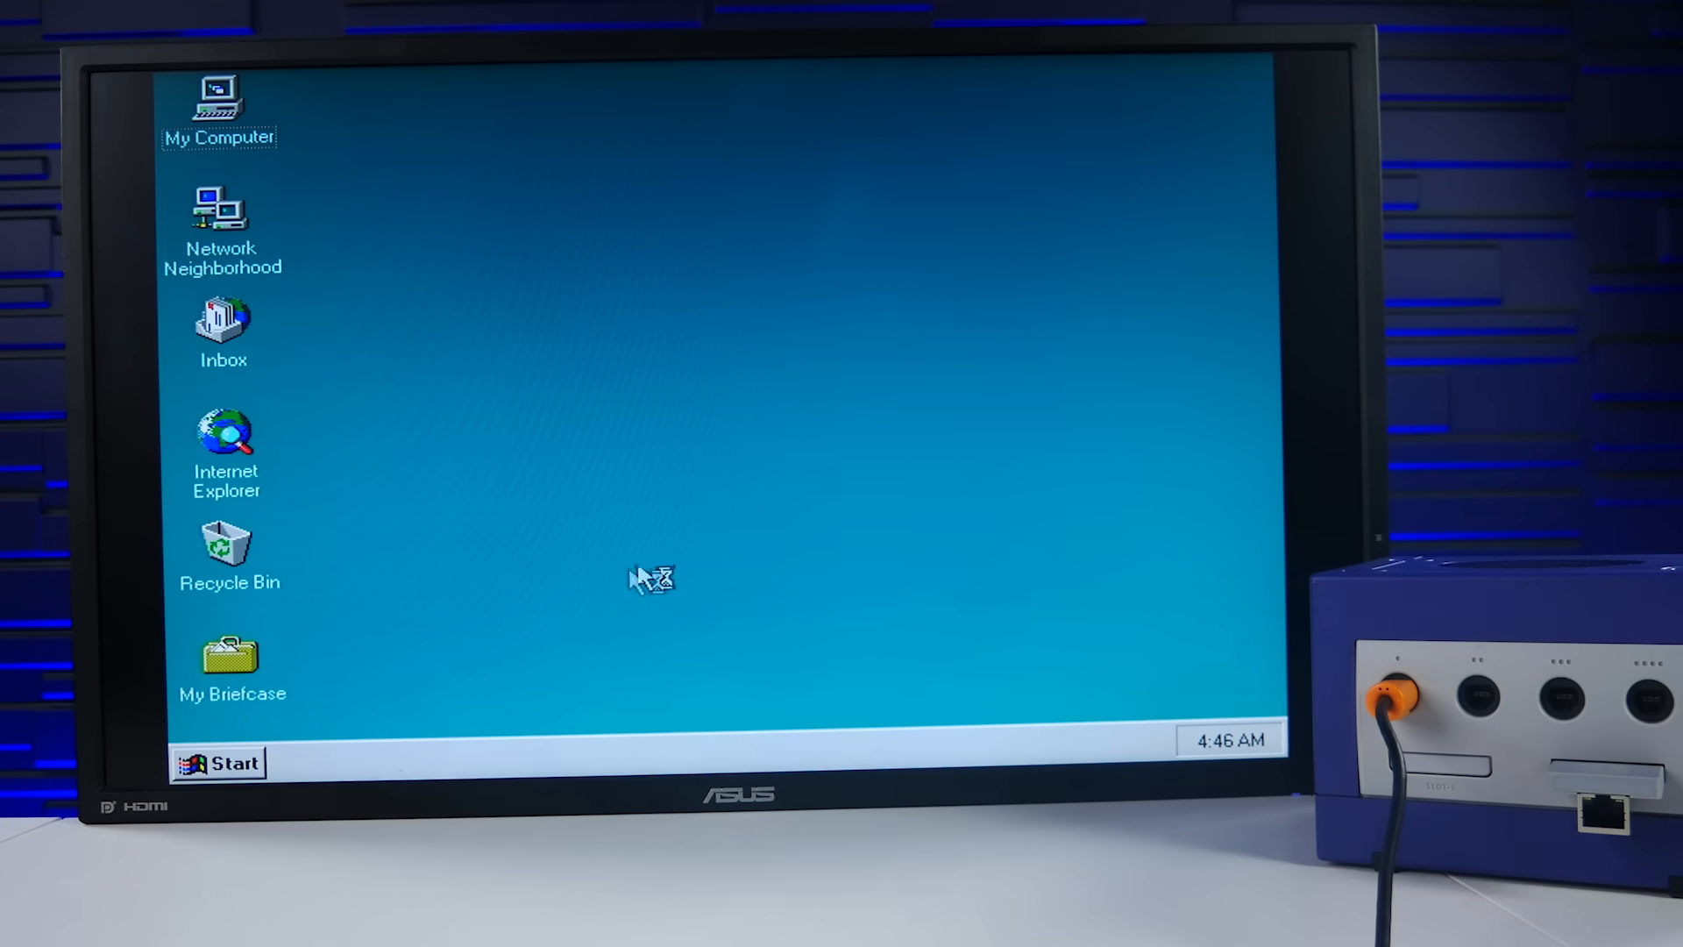
pyautogui.moveTo(359, 681)
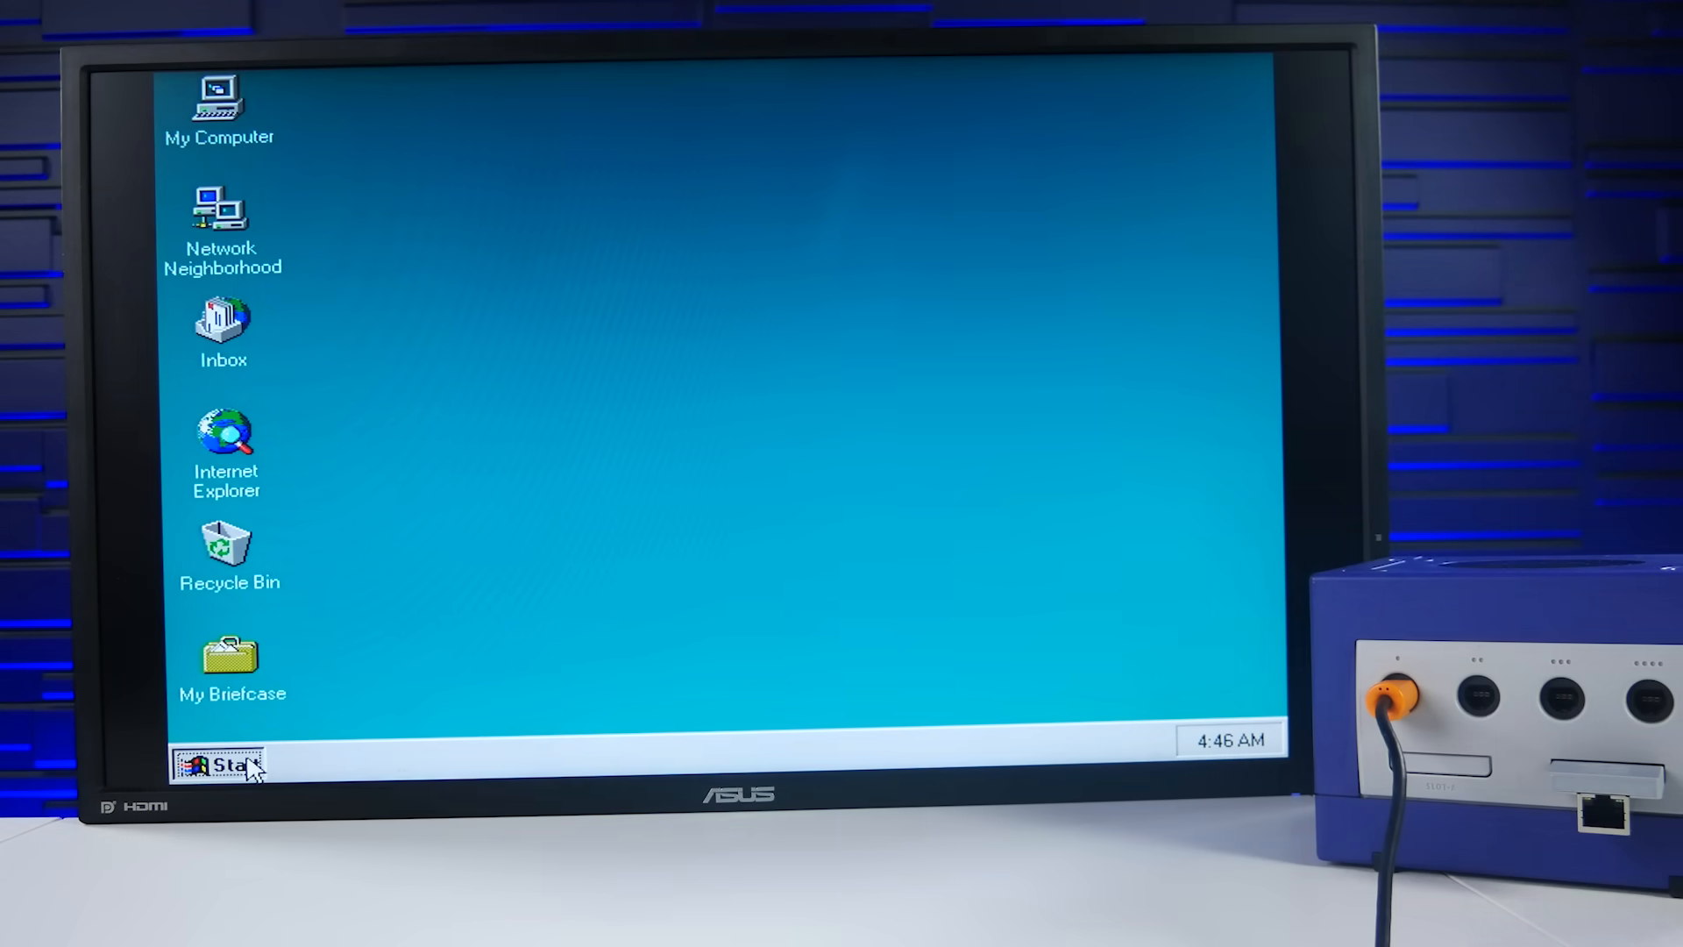
# Show the Start menu's Programs submenu with Accessories, Command Prompt and Windows NT Explorer
pyautogui.click(217, 765)
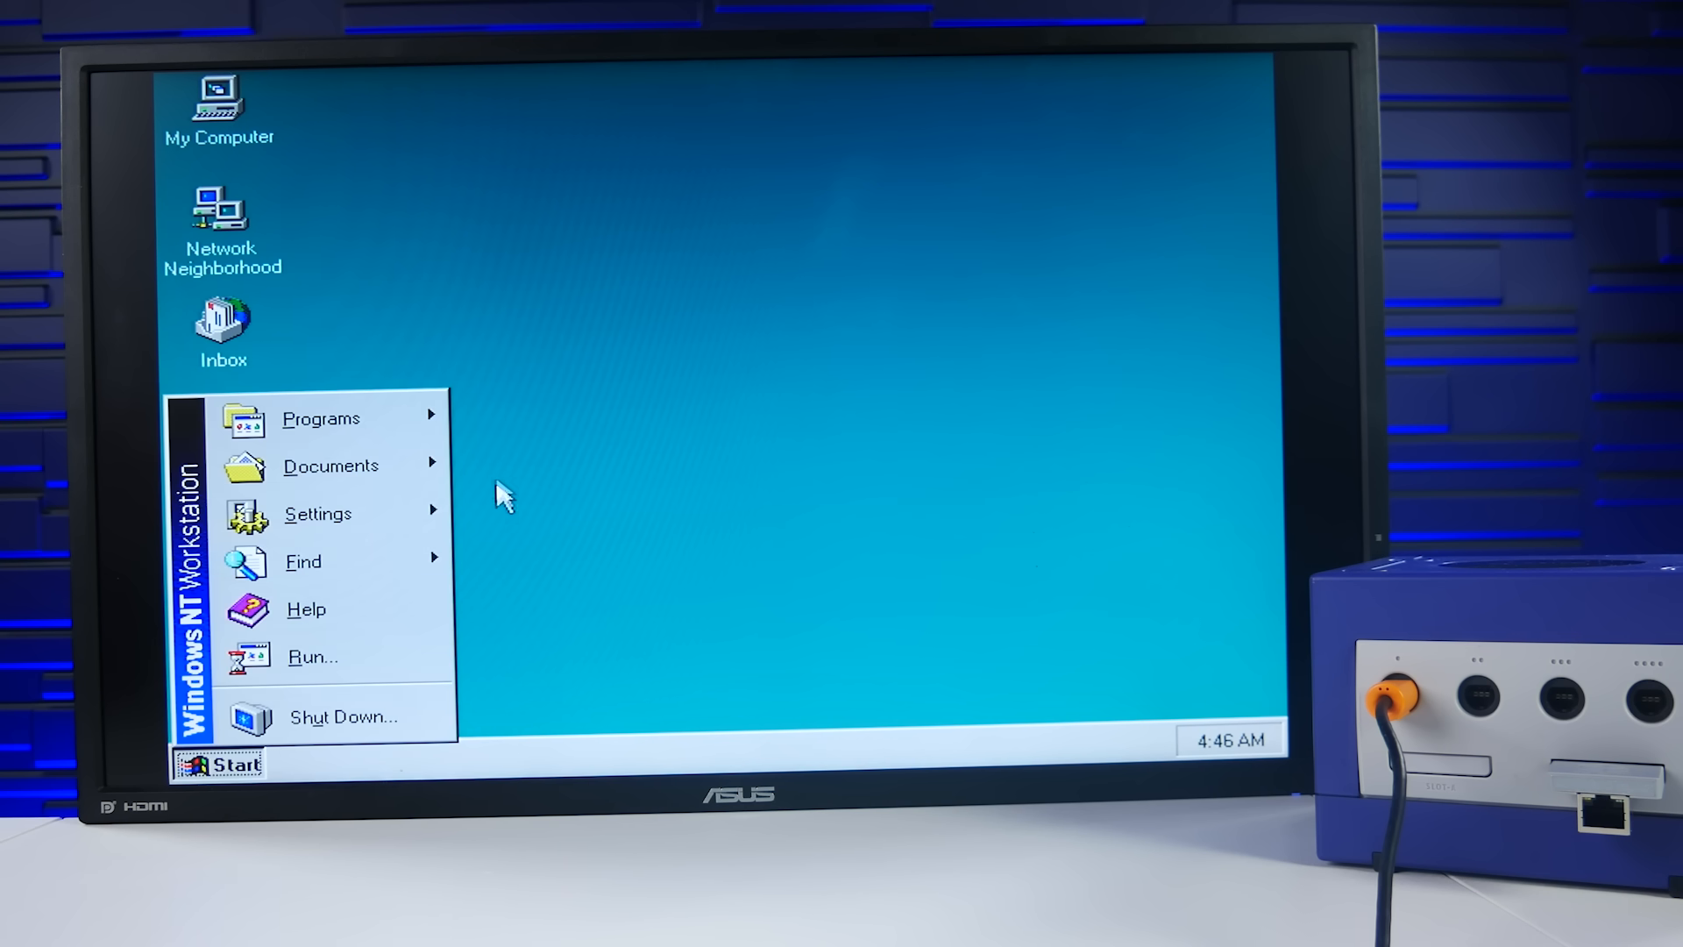
pyautogui.click(319, 417)
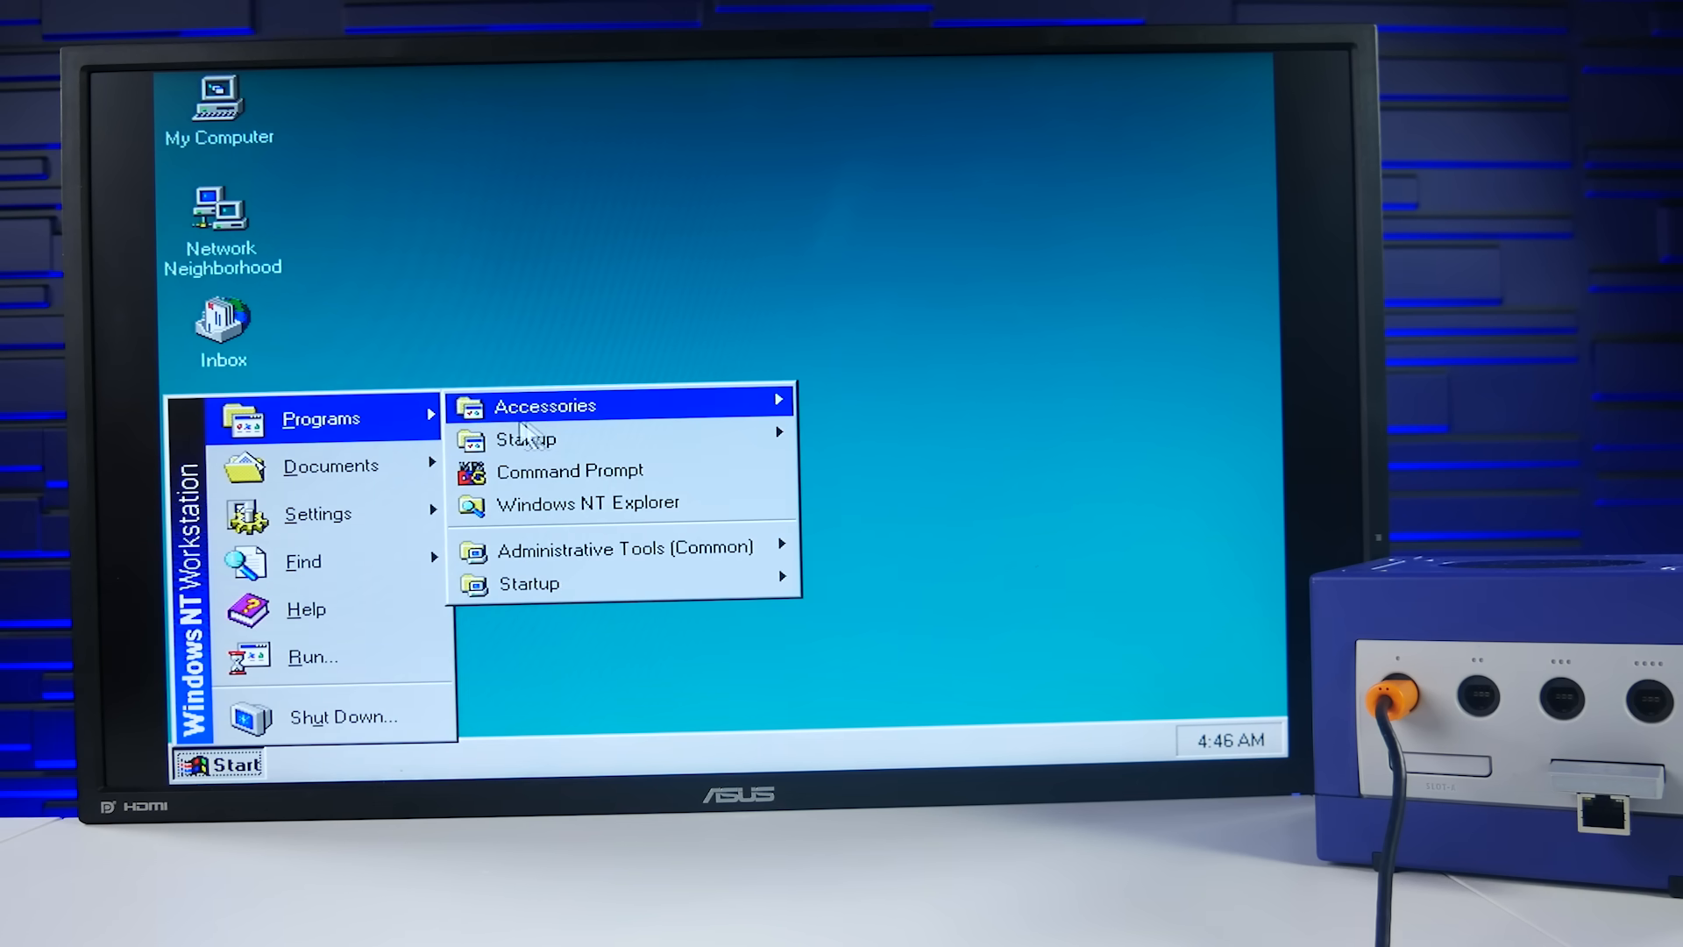
pyautogui.moveTo(524, 438)
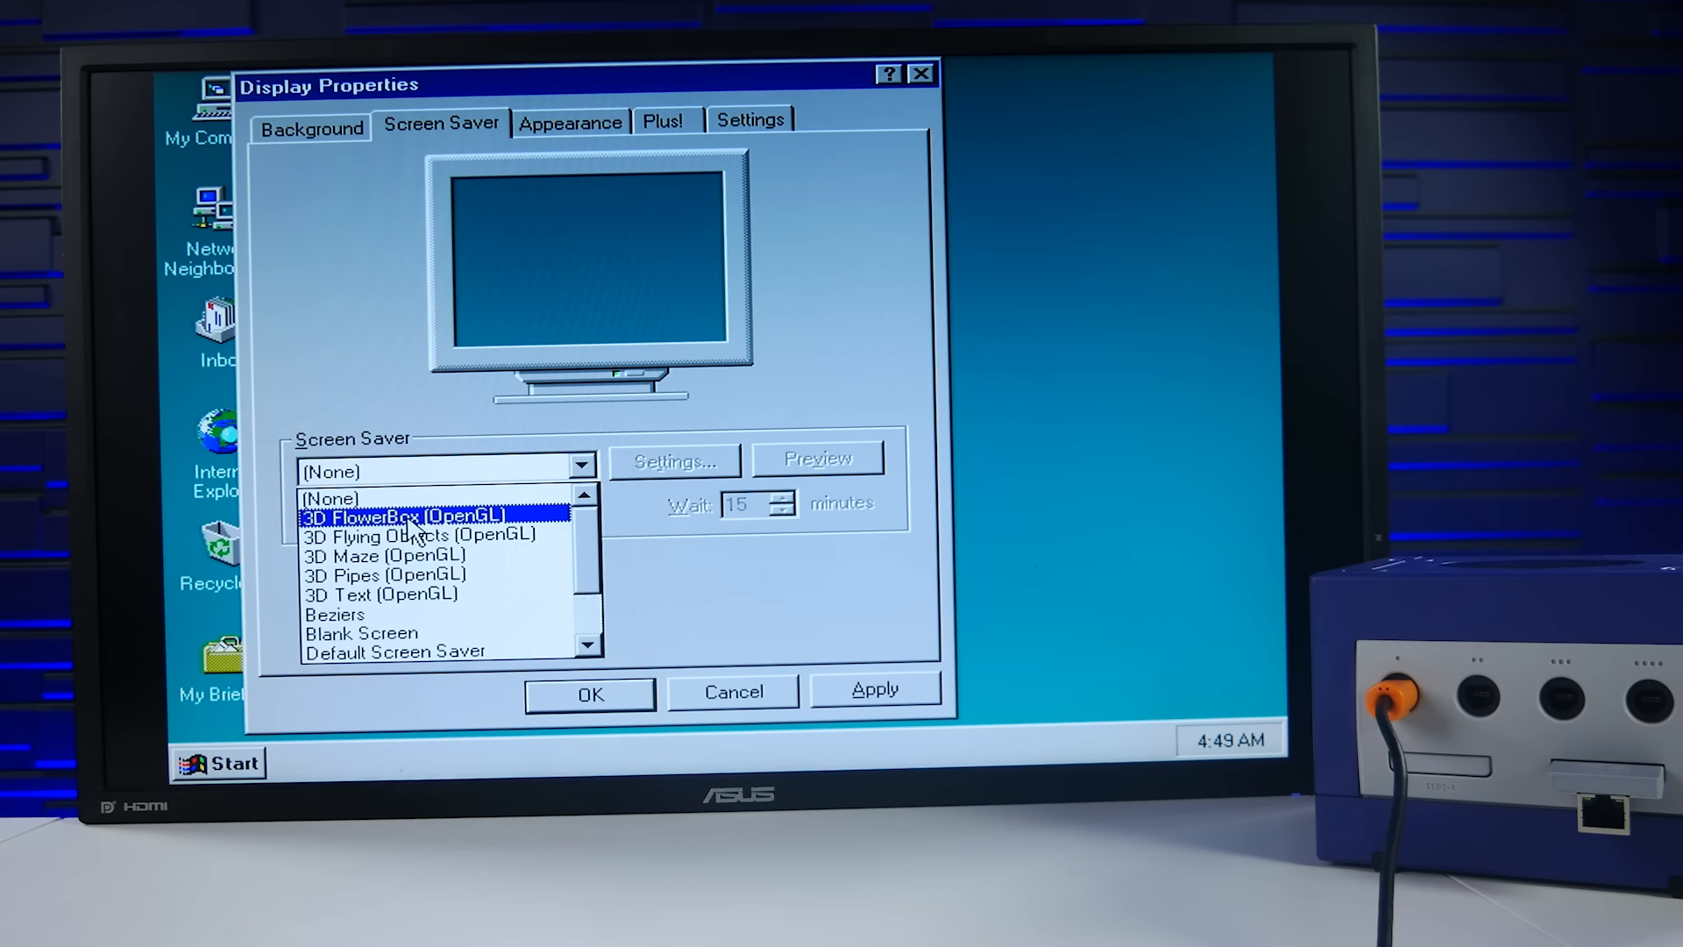
# Preview the 3D FlowerBox (OpenGL) screen saver full-screen, then choose Marquee Display
pyautogui.click(403, 516)
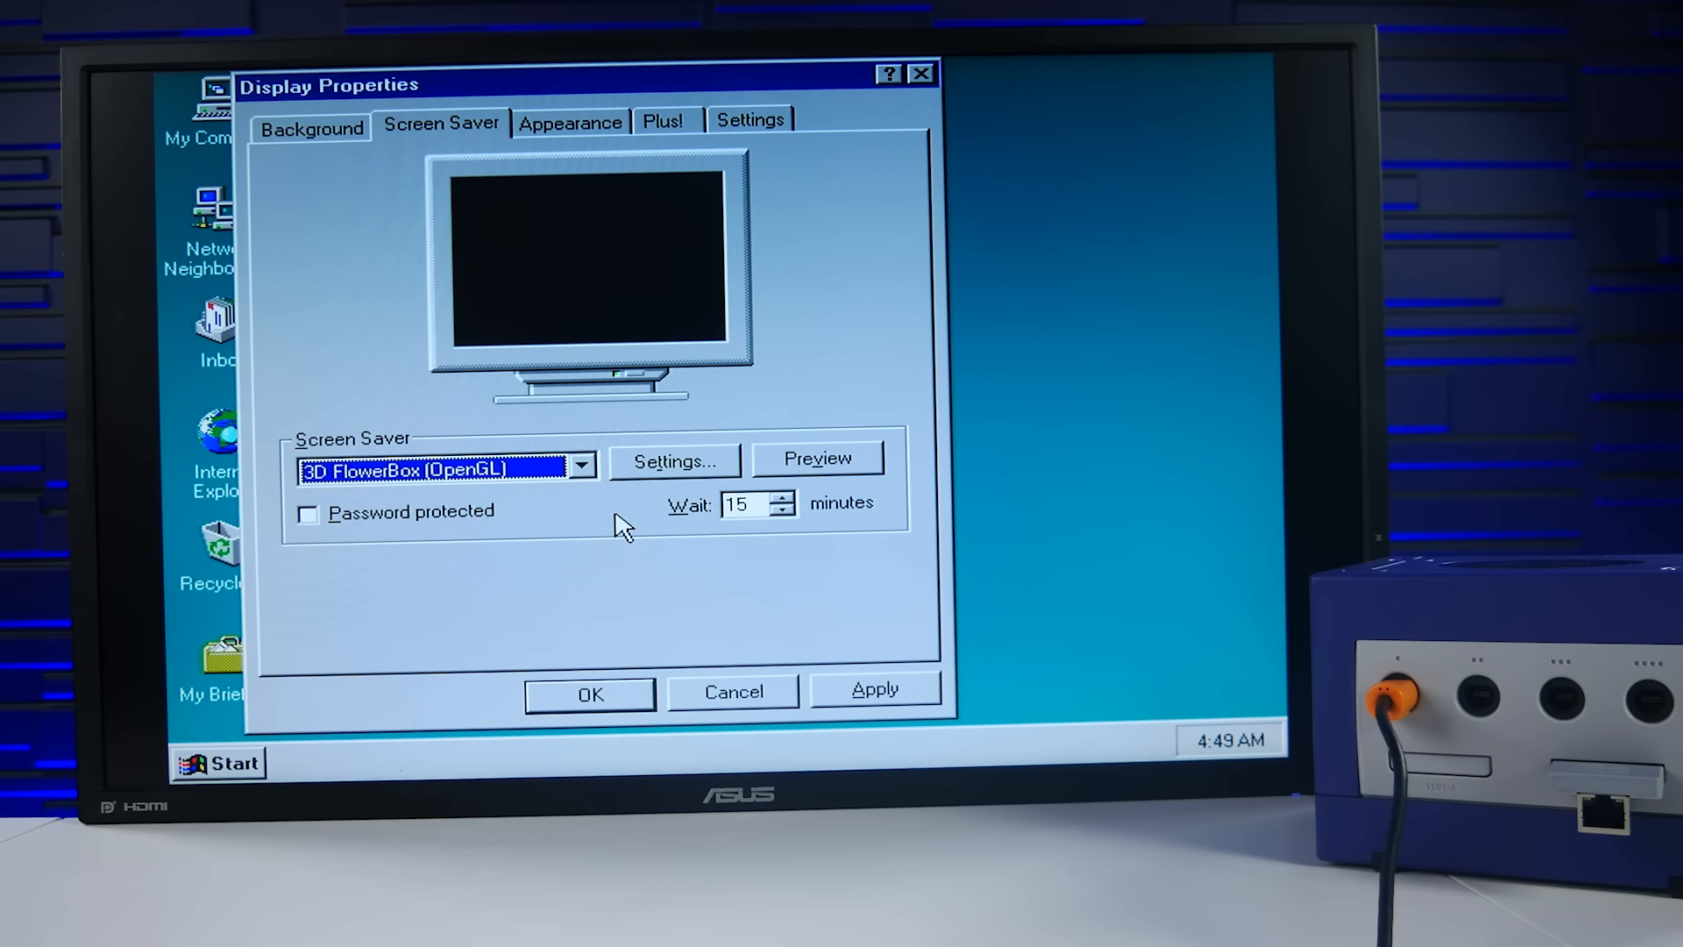
pyautogui.click(817, 459)
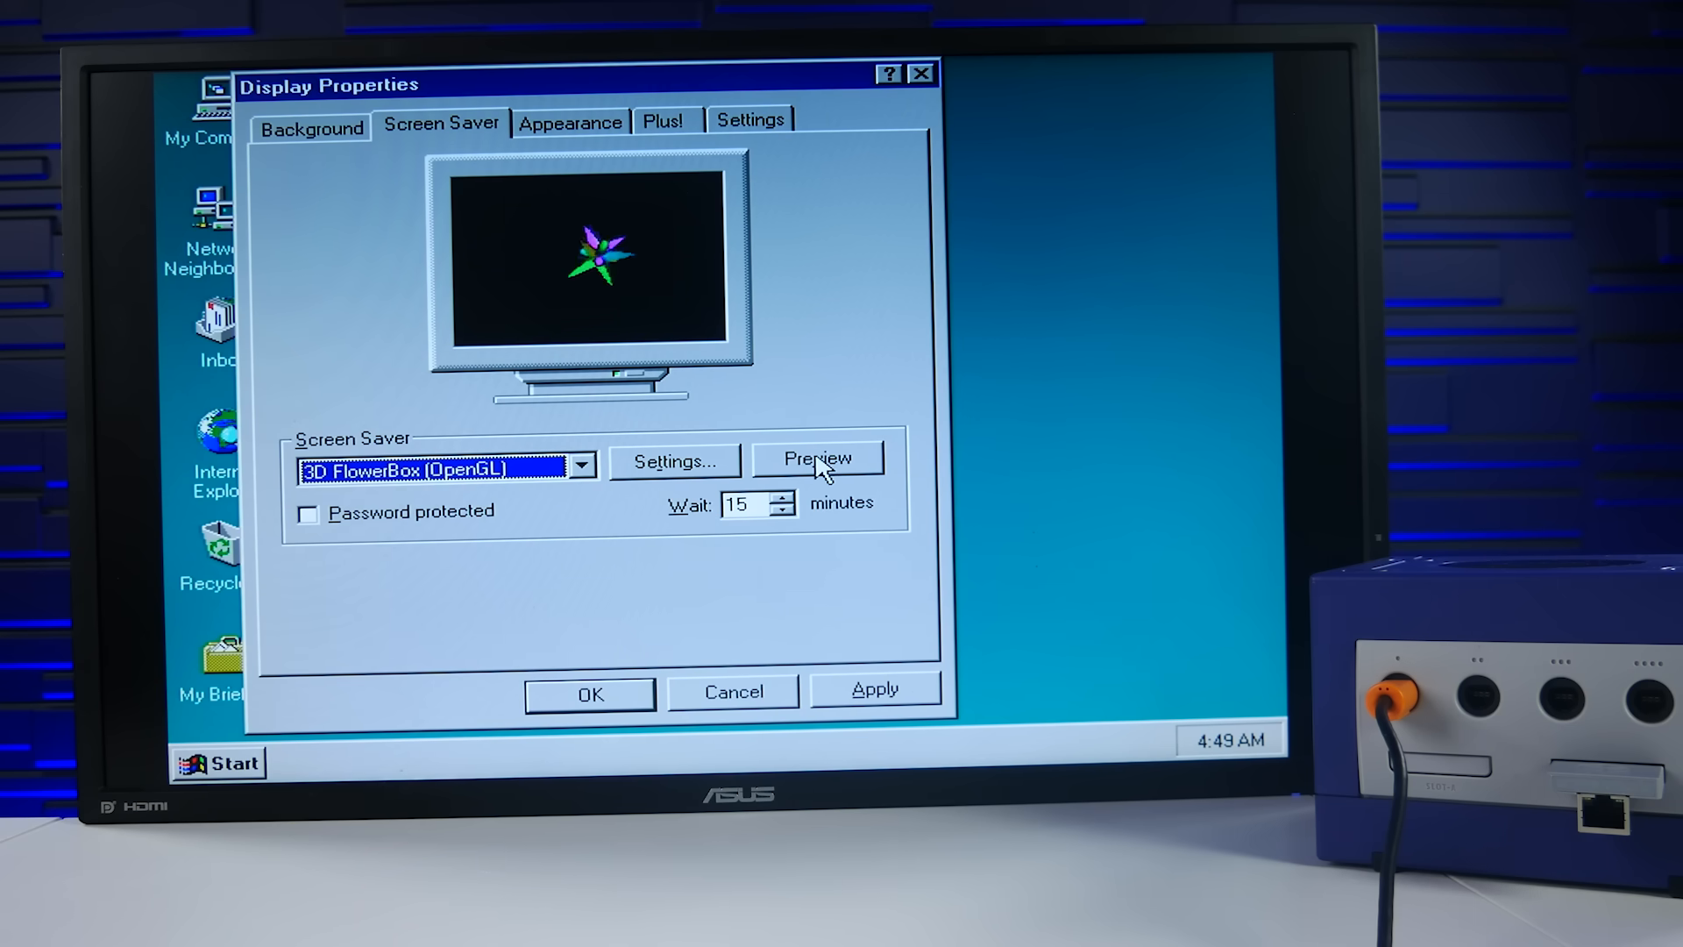
pyautogui.click(819, 457)
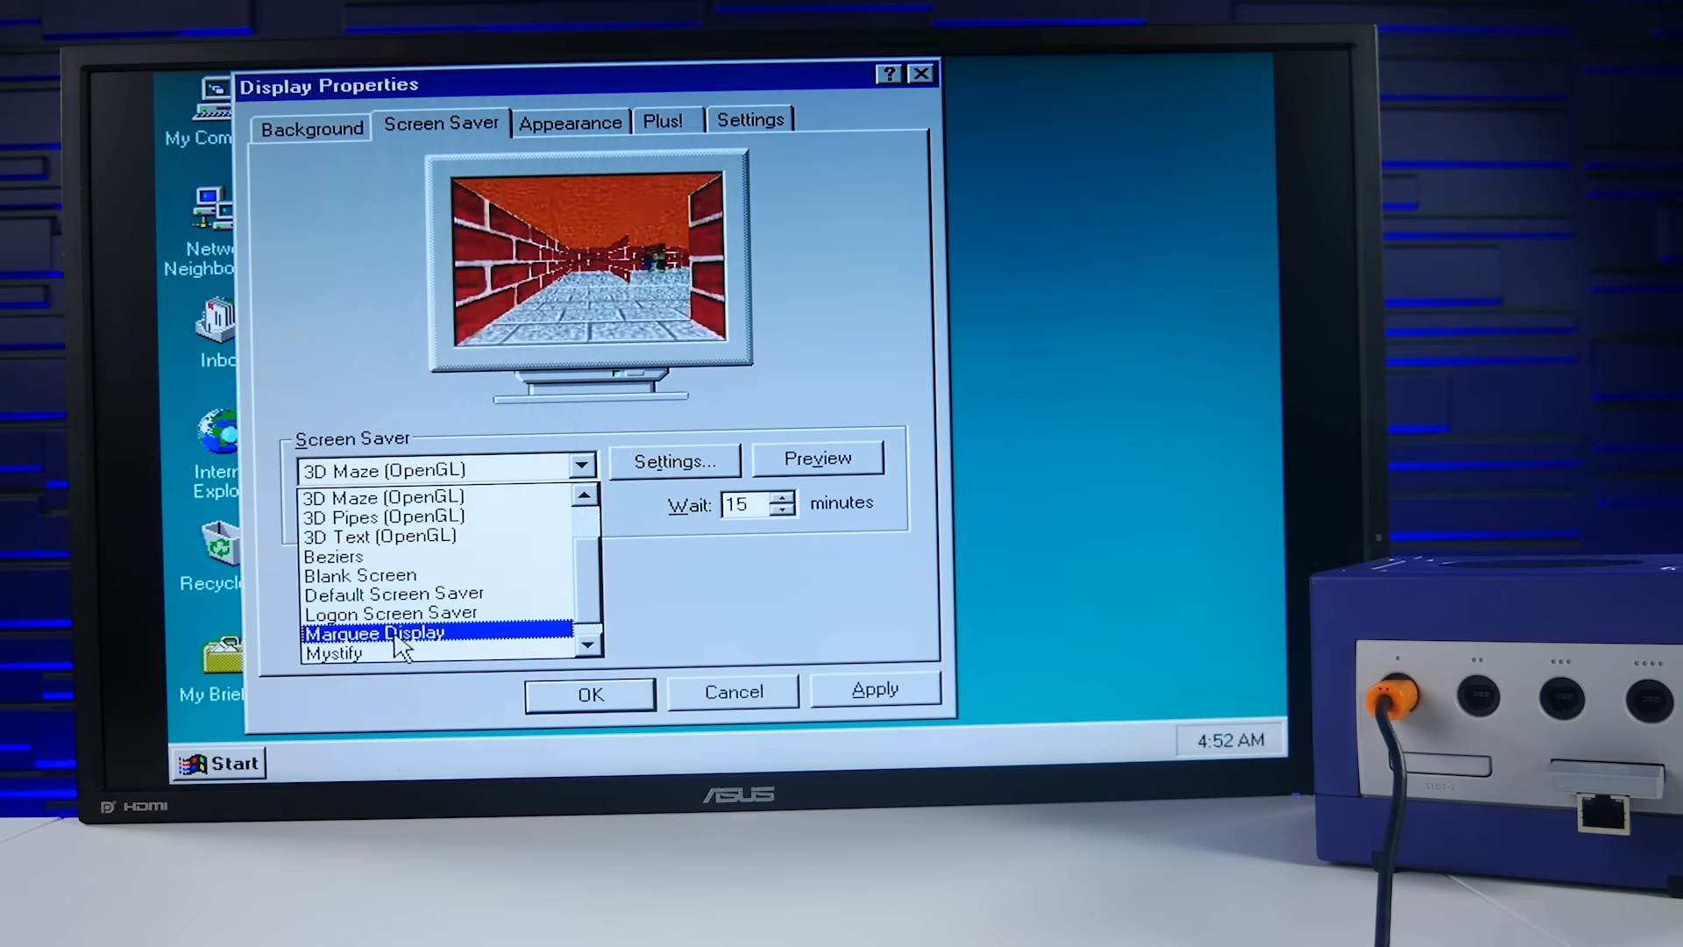
pyautogui.click(337, 652)
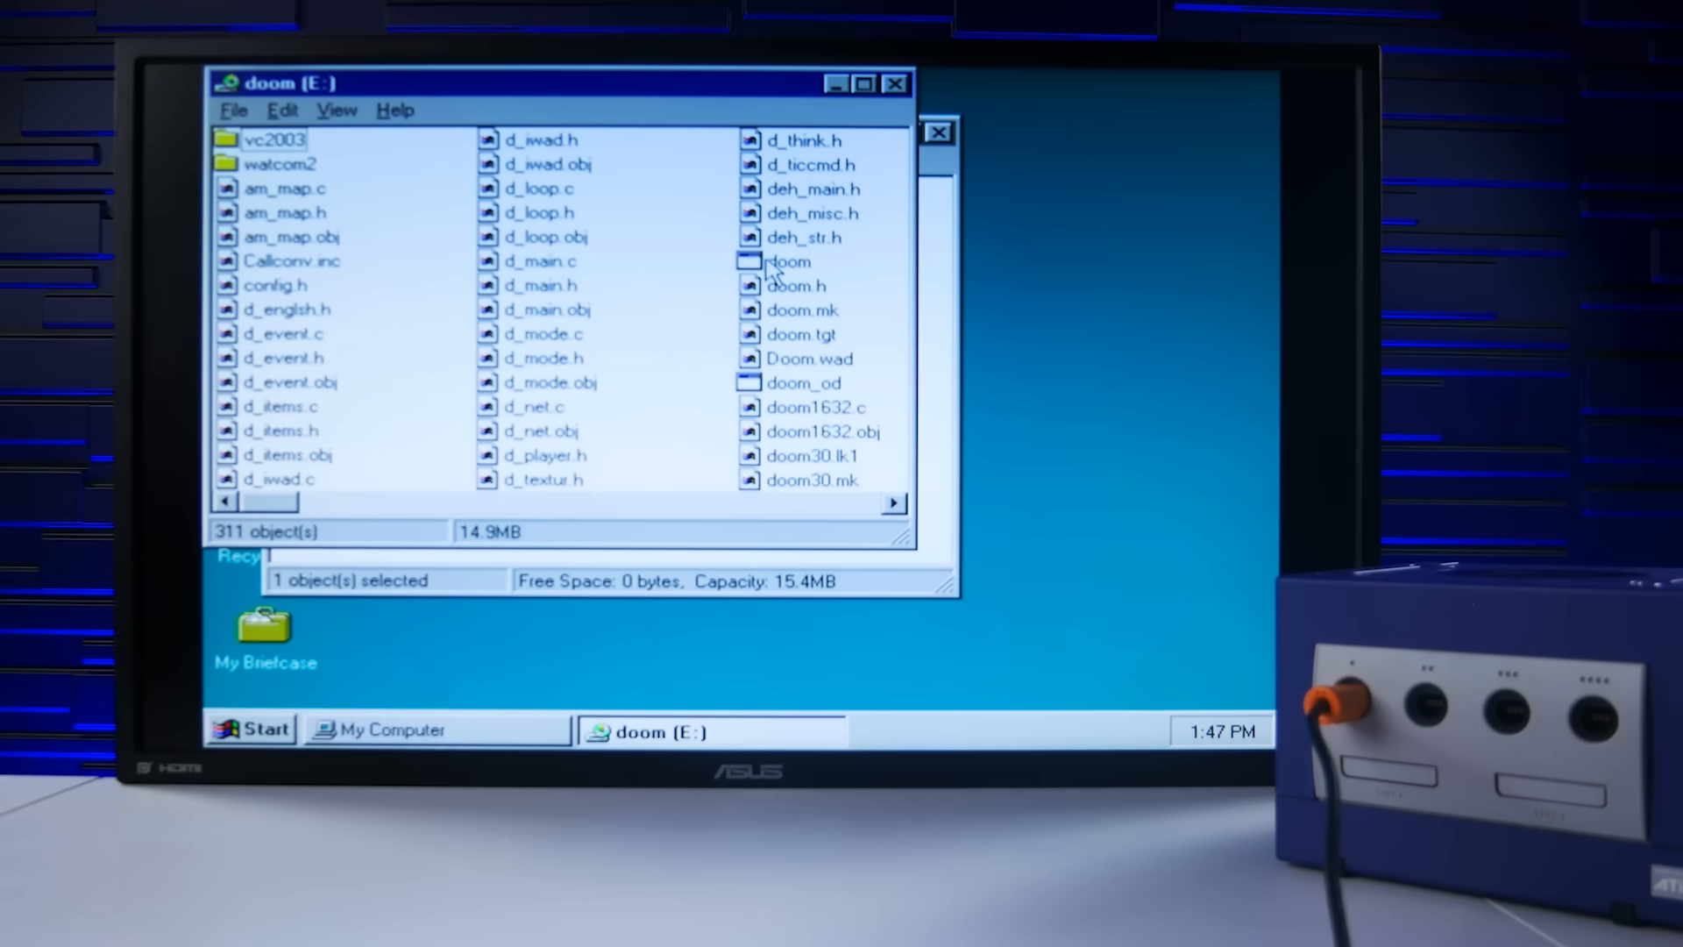
# Launch the doom executable from the doom (E:) drive in Windows NT Explorer
pyautogui.click(788, 261)
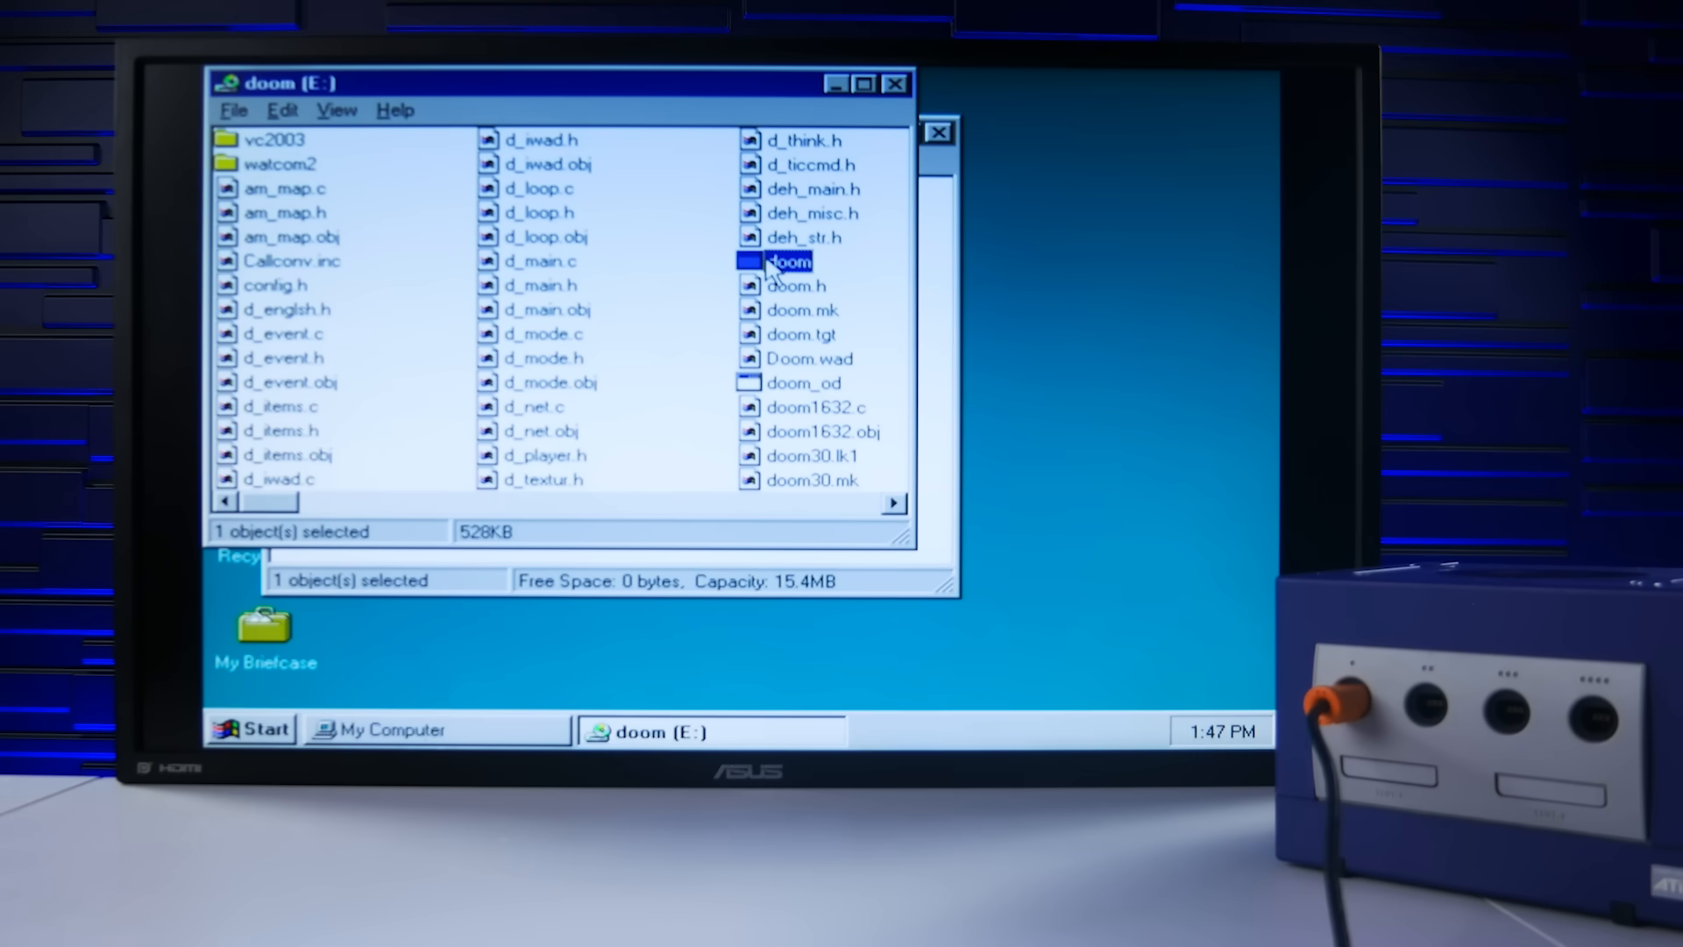
pyautogui.doubleClick(789, 261)
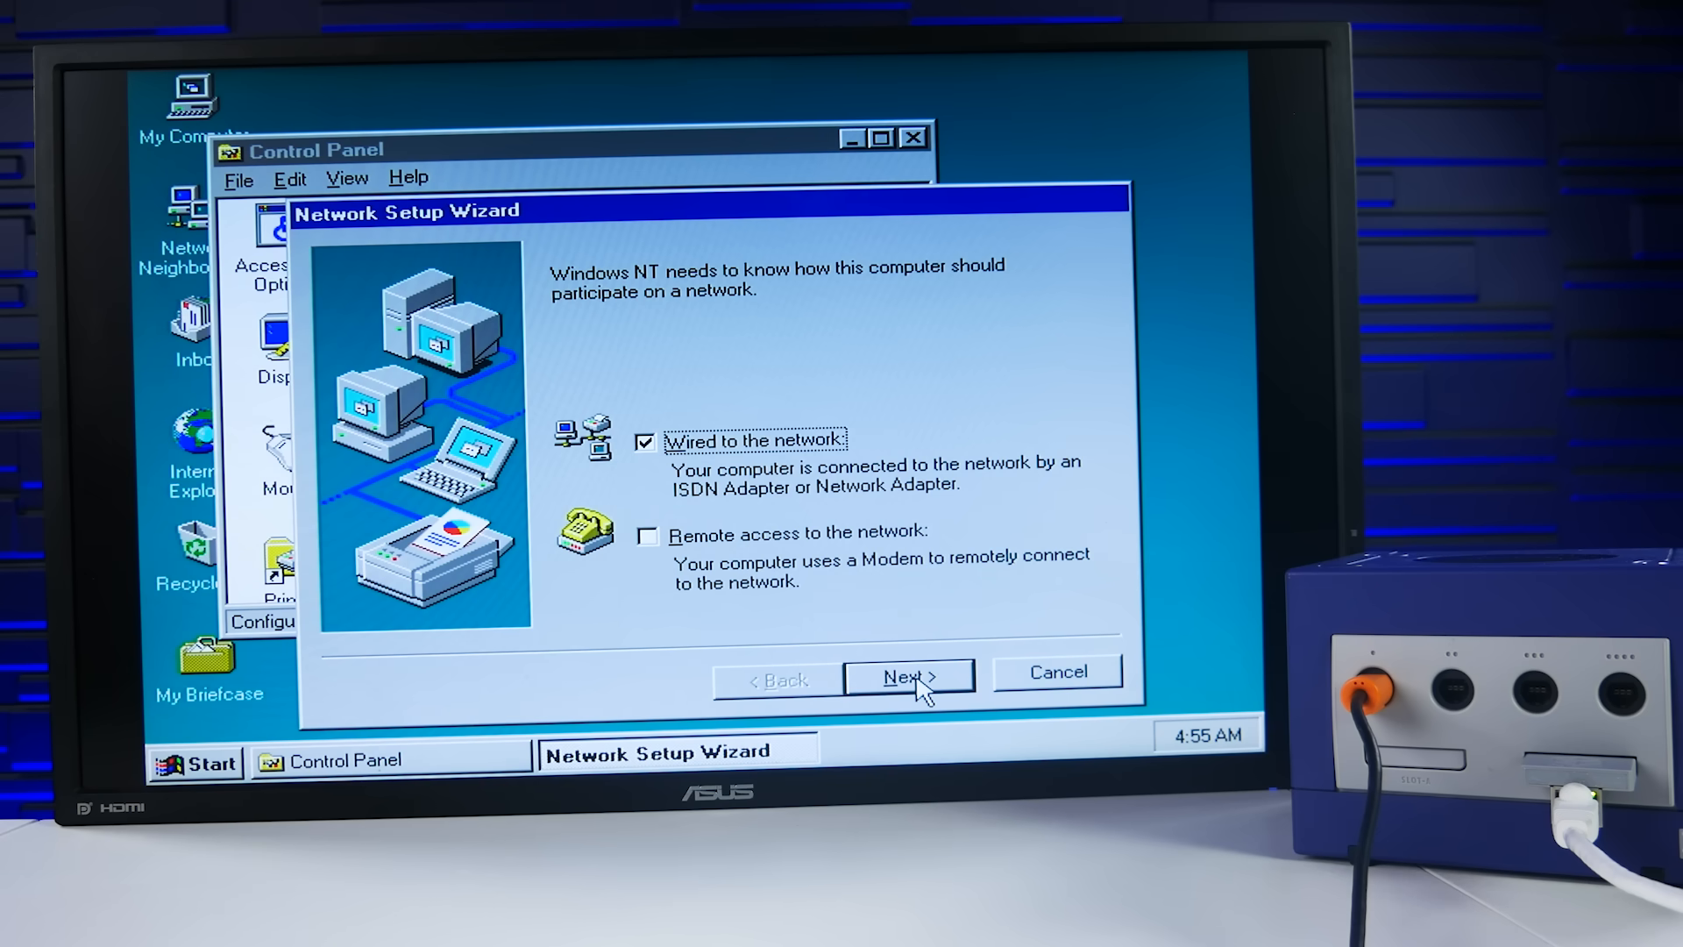
# Continue past the 'Wired to the network' choice to the adapter search page
pyautogui.click(908, 677)
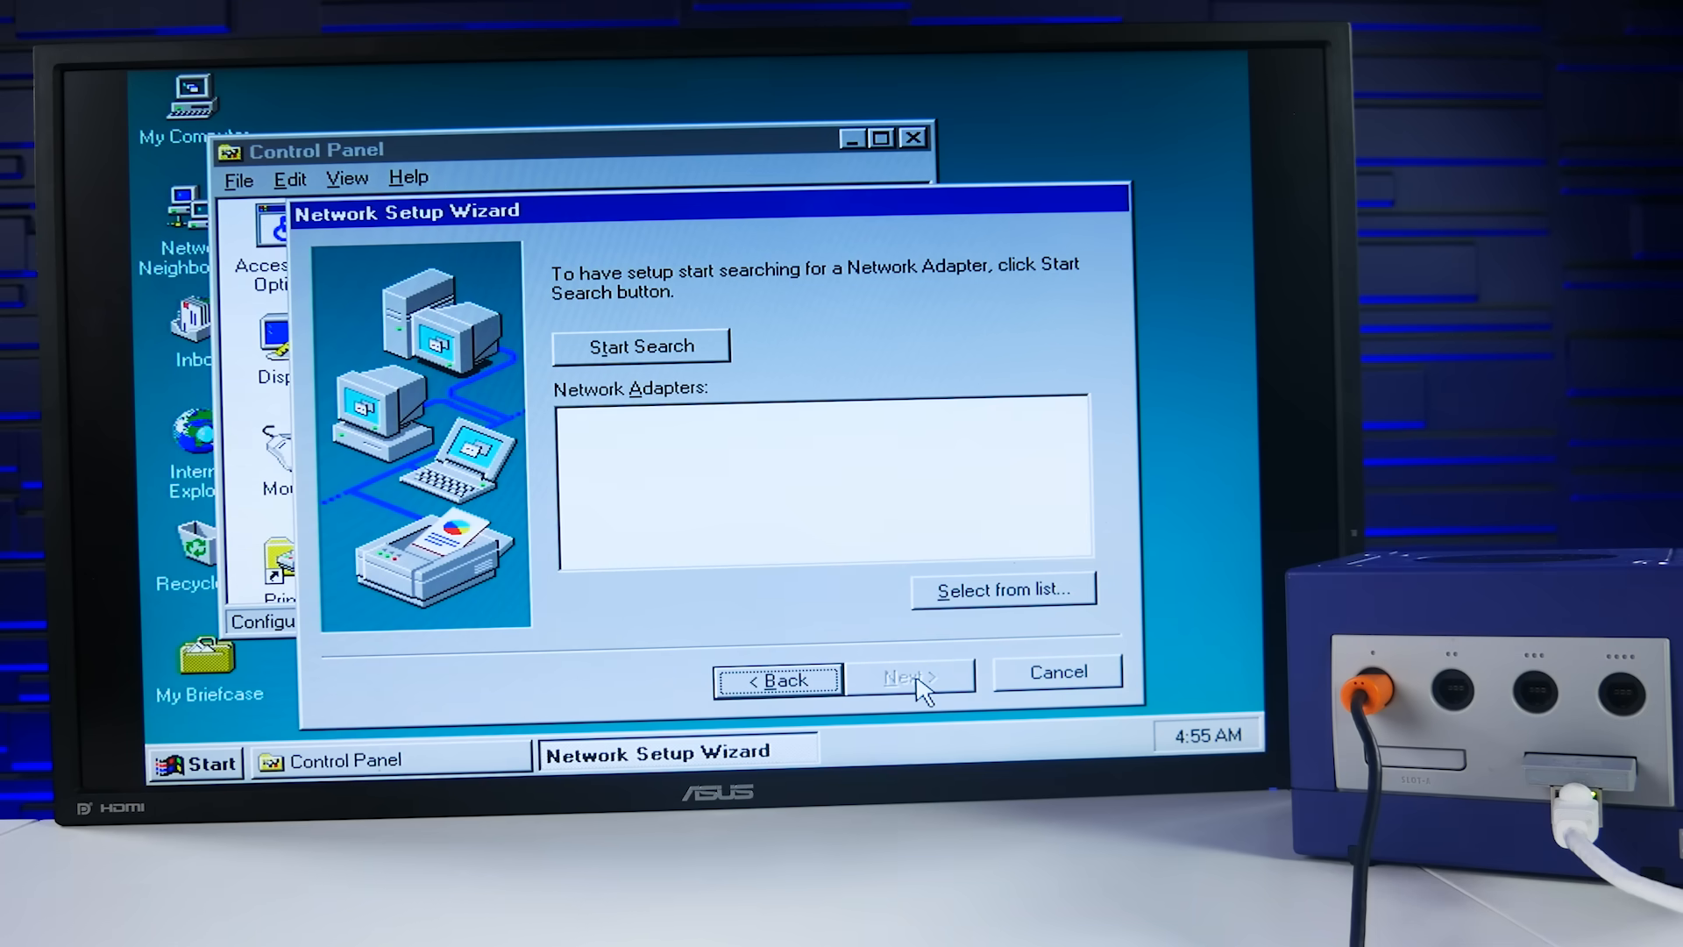
pyautogui.moveTo(834, 617)
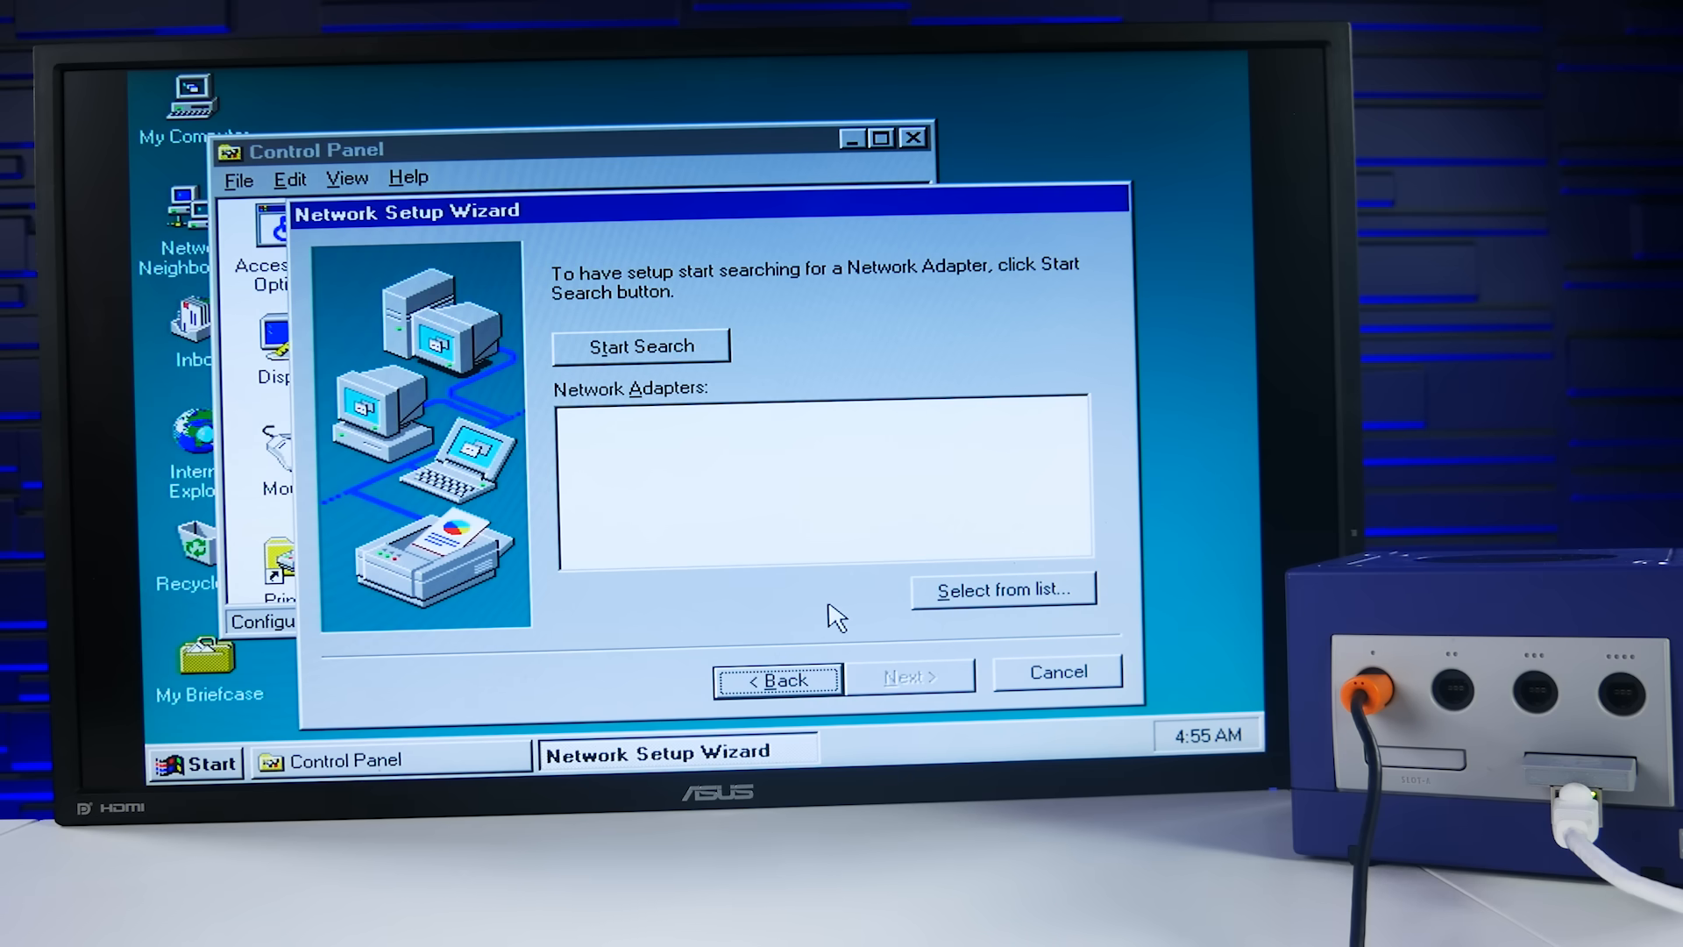
pyautogui.moveTo(668, 418)
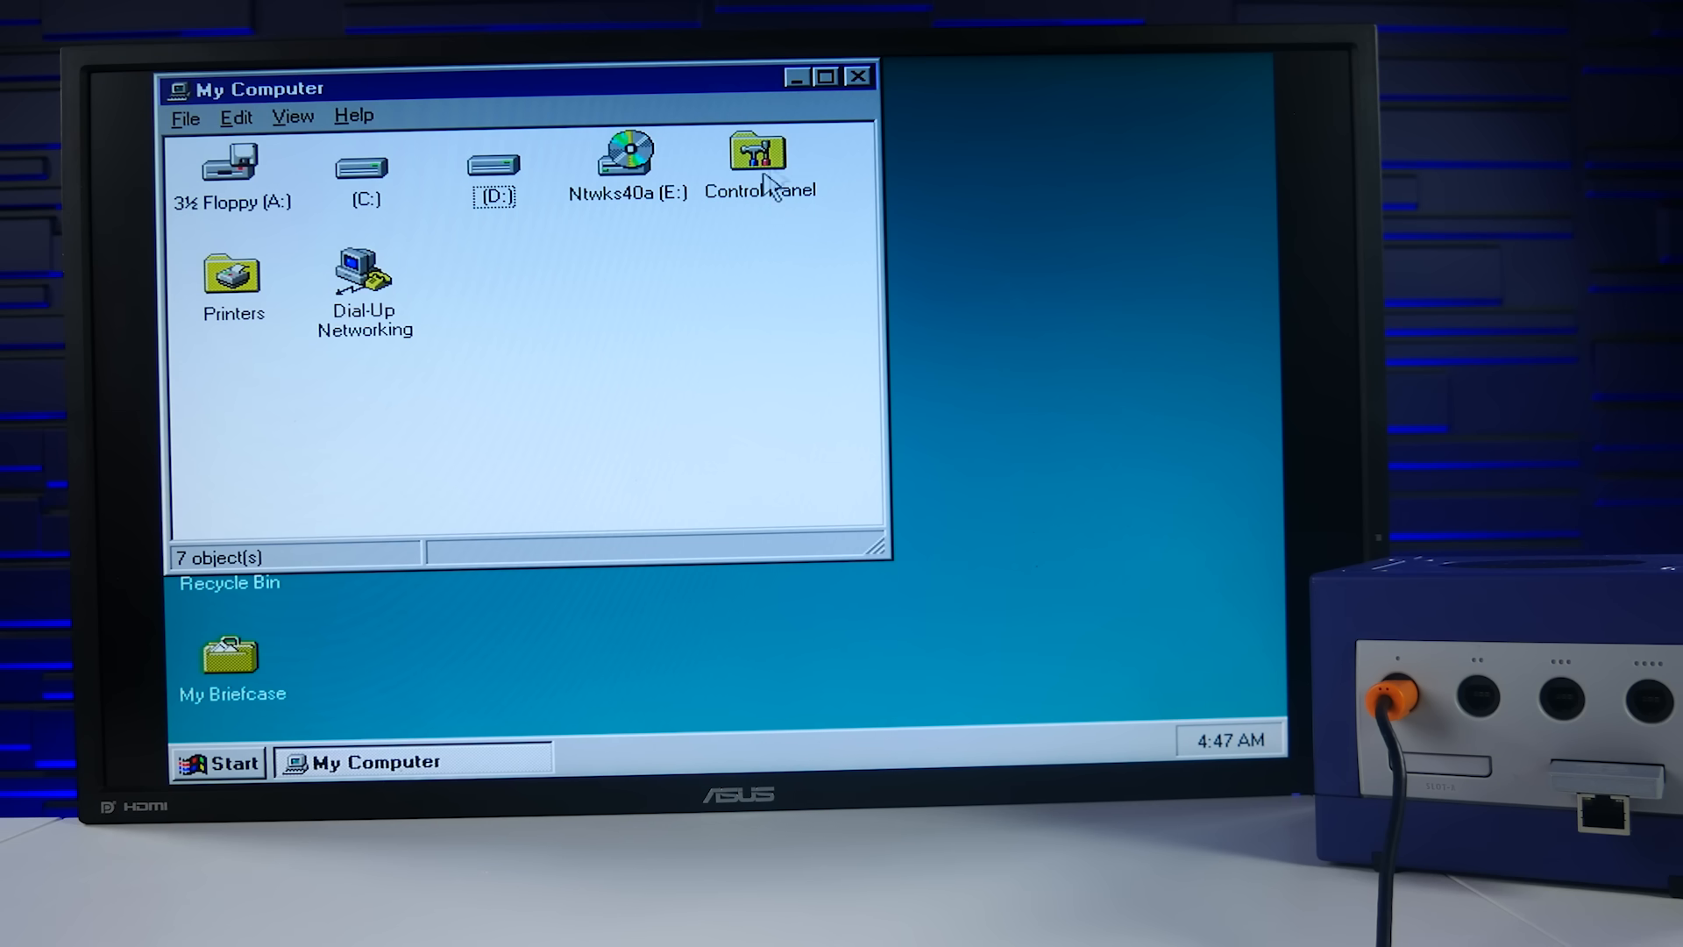
# Close My Computer, dismiss the desktop context menu and bring up the Start menu
pyautogui.click(858, 76)
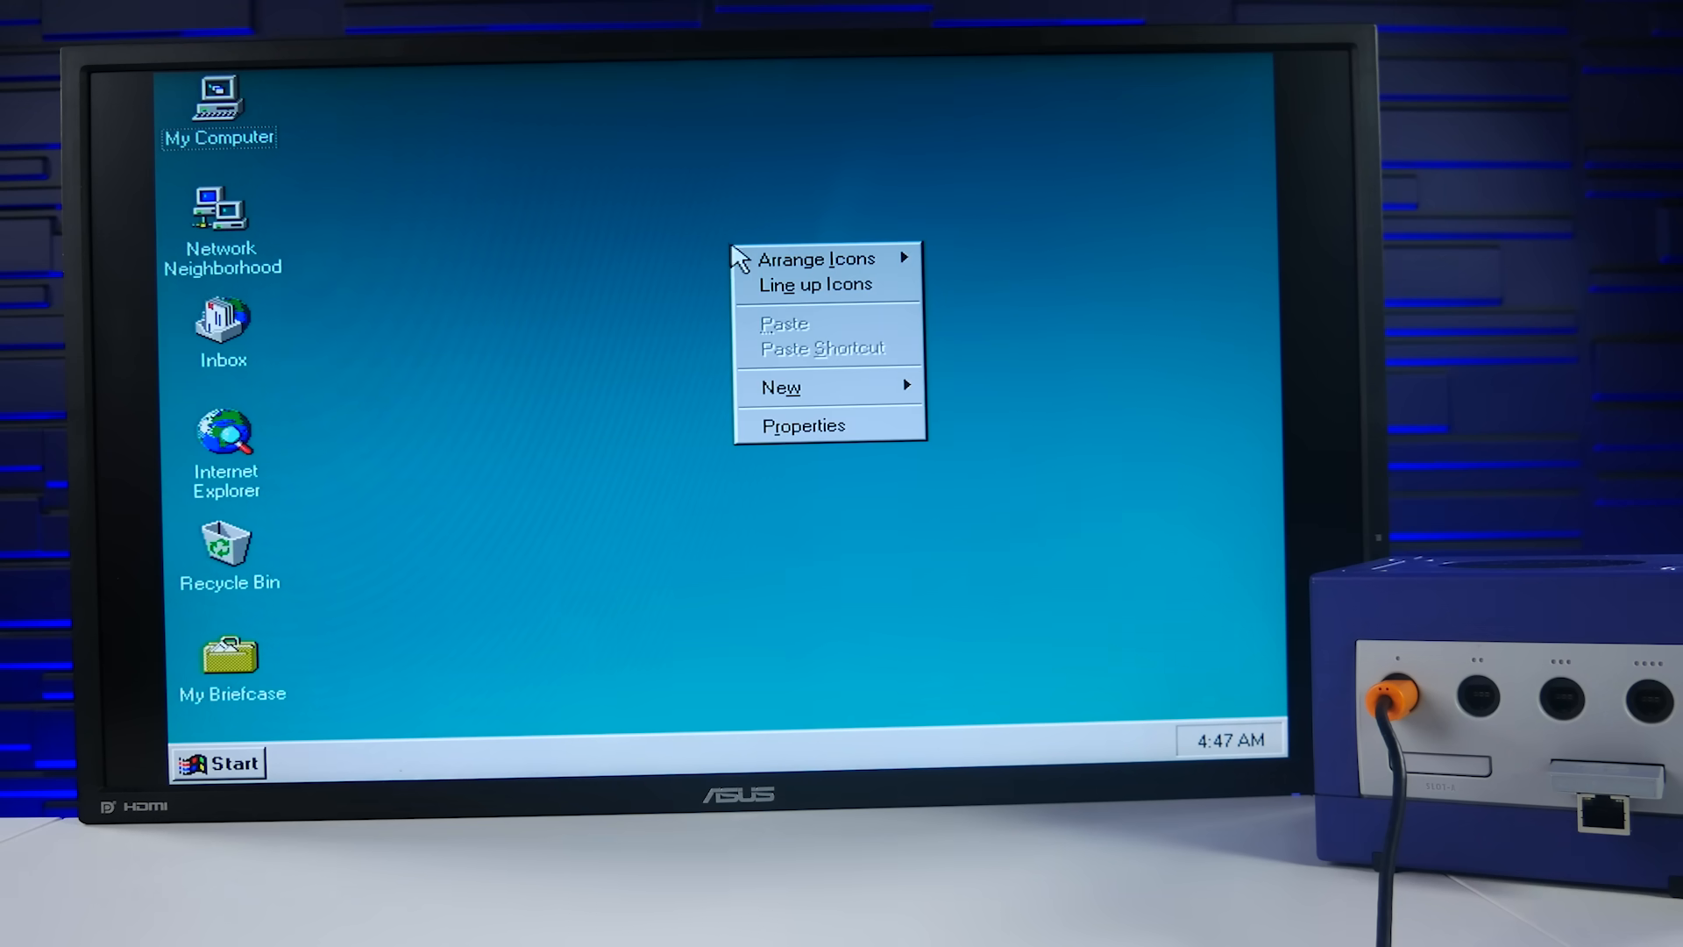
pyautogui.click(466, 497)
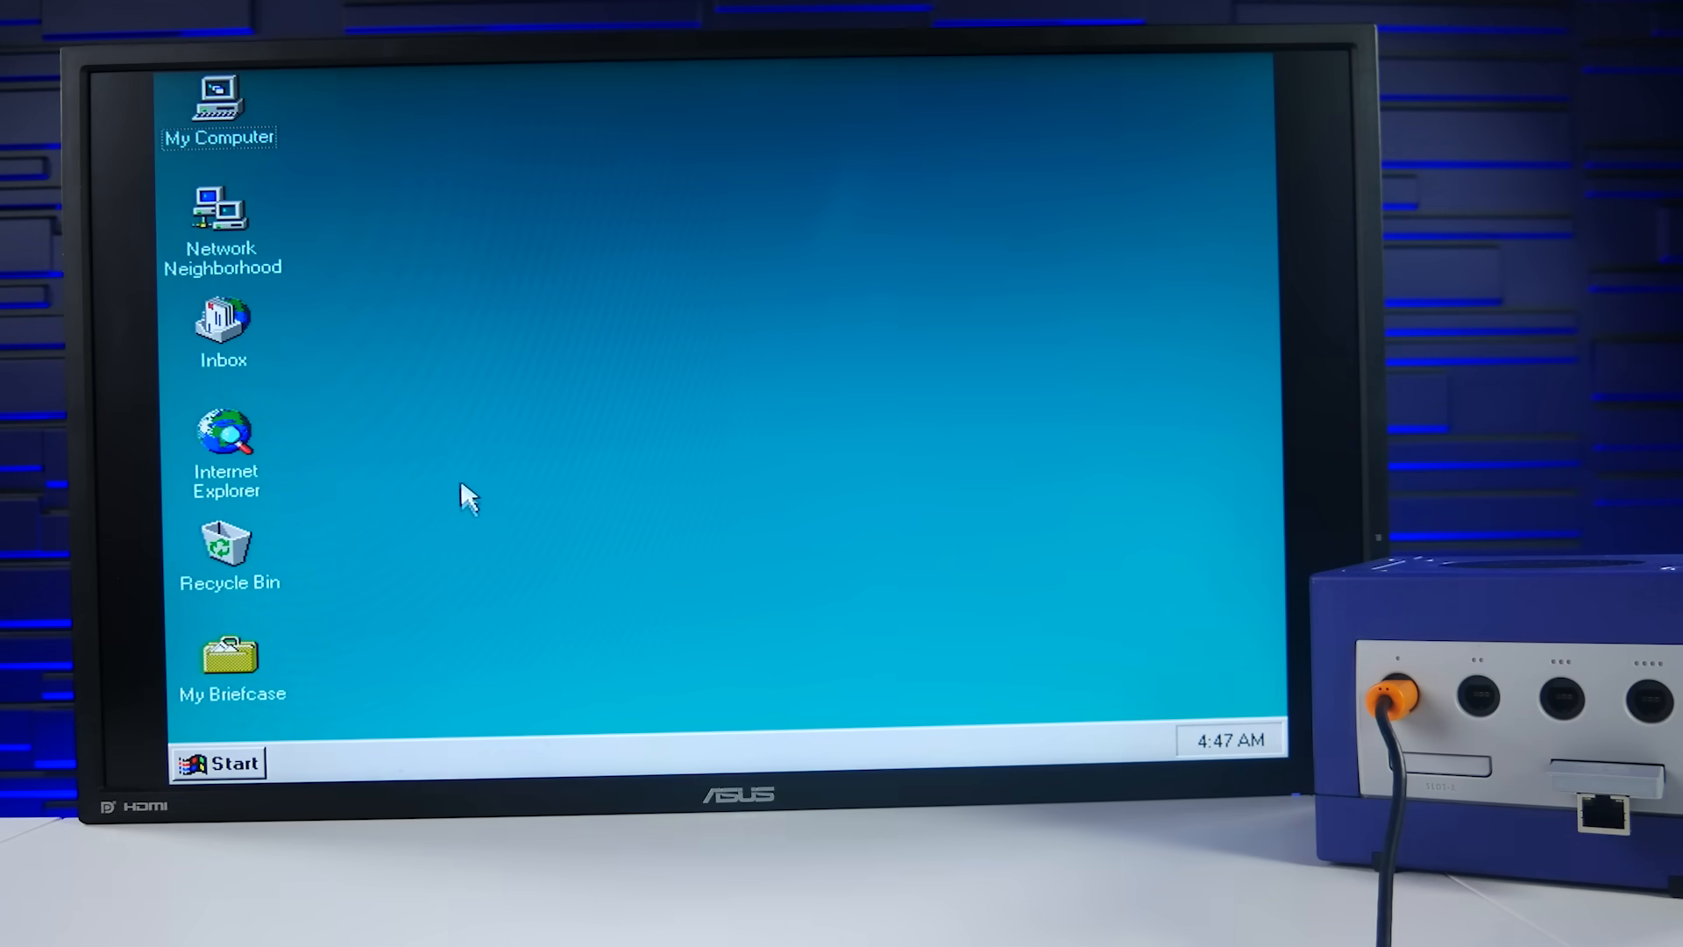
pyautogui.moveTo(424, 596)
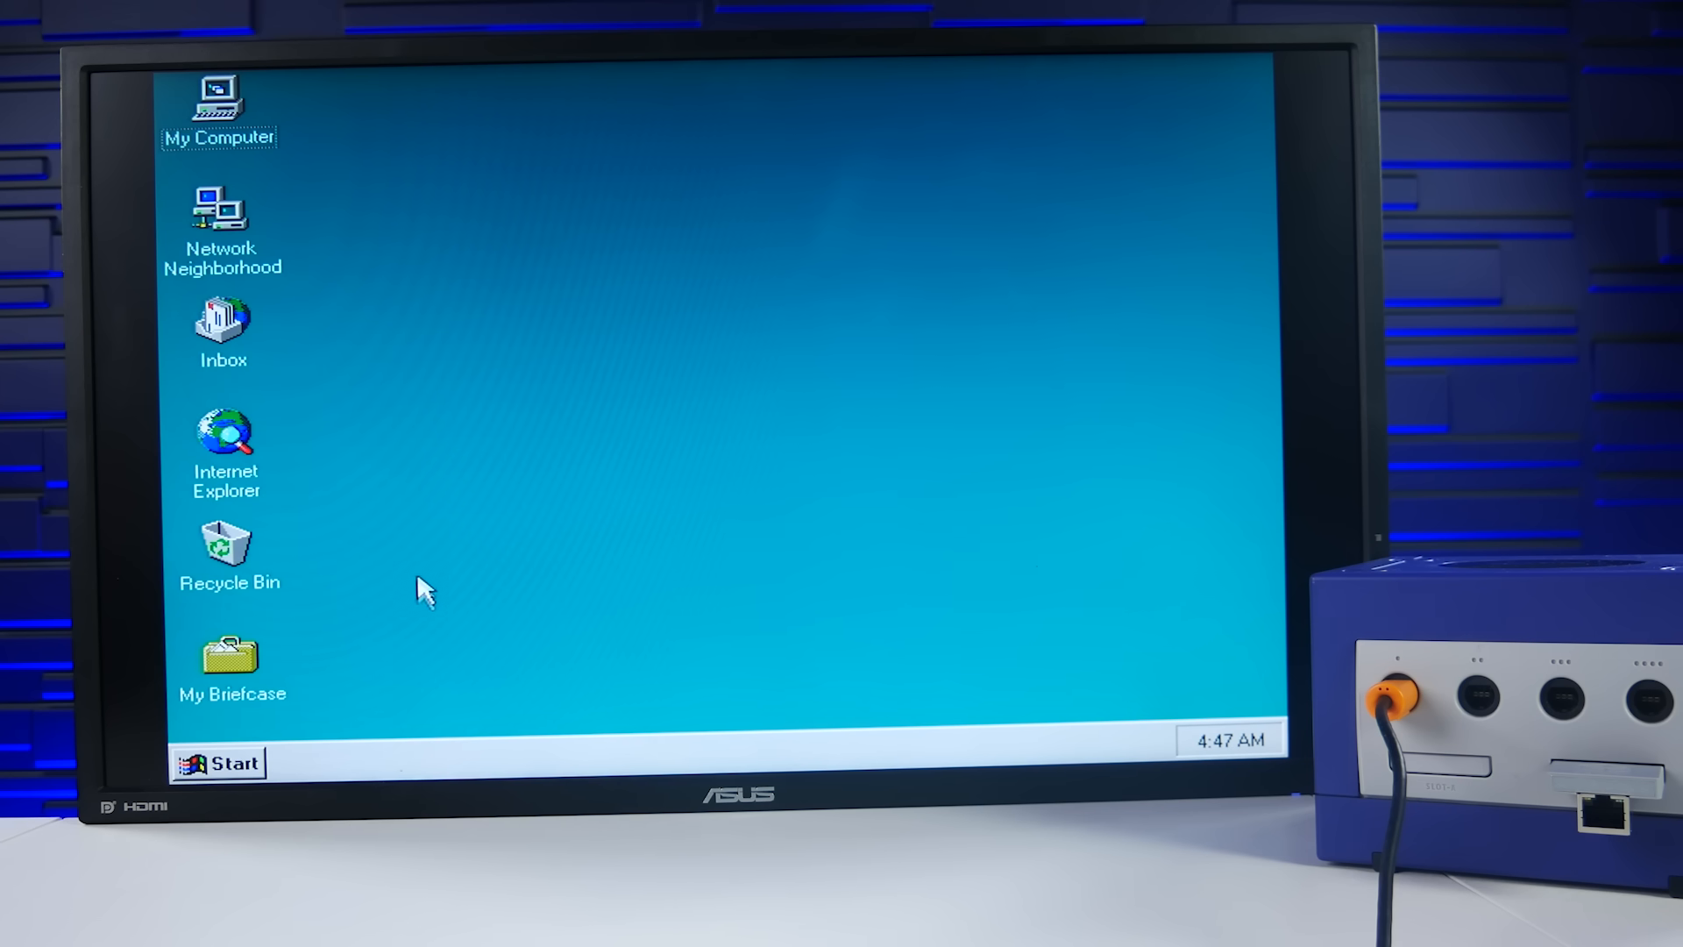
pyautogui.click(218, 763)
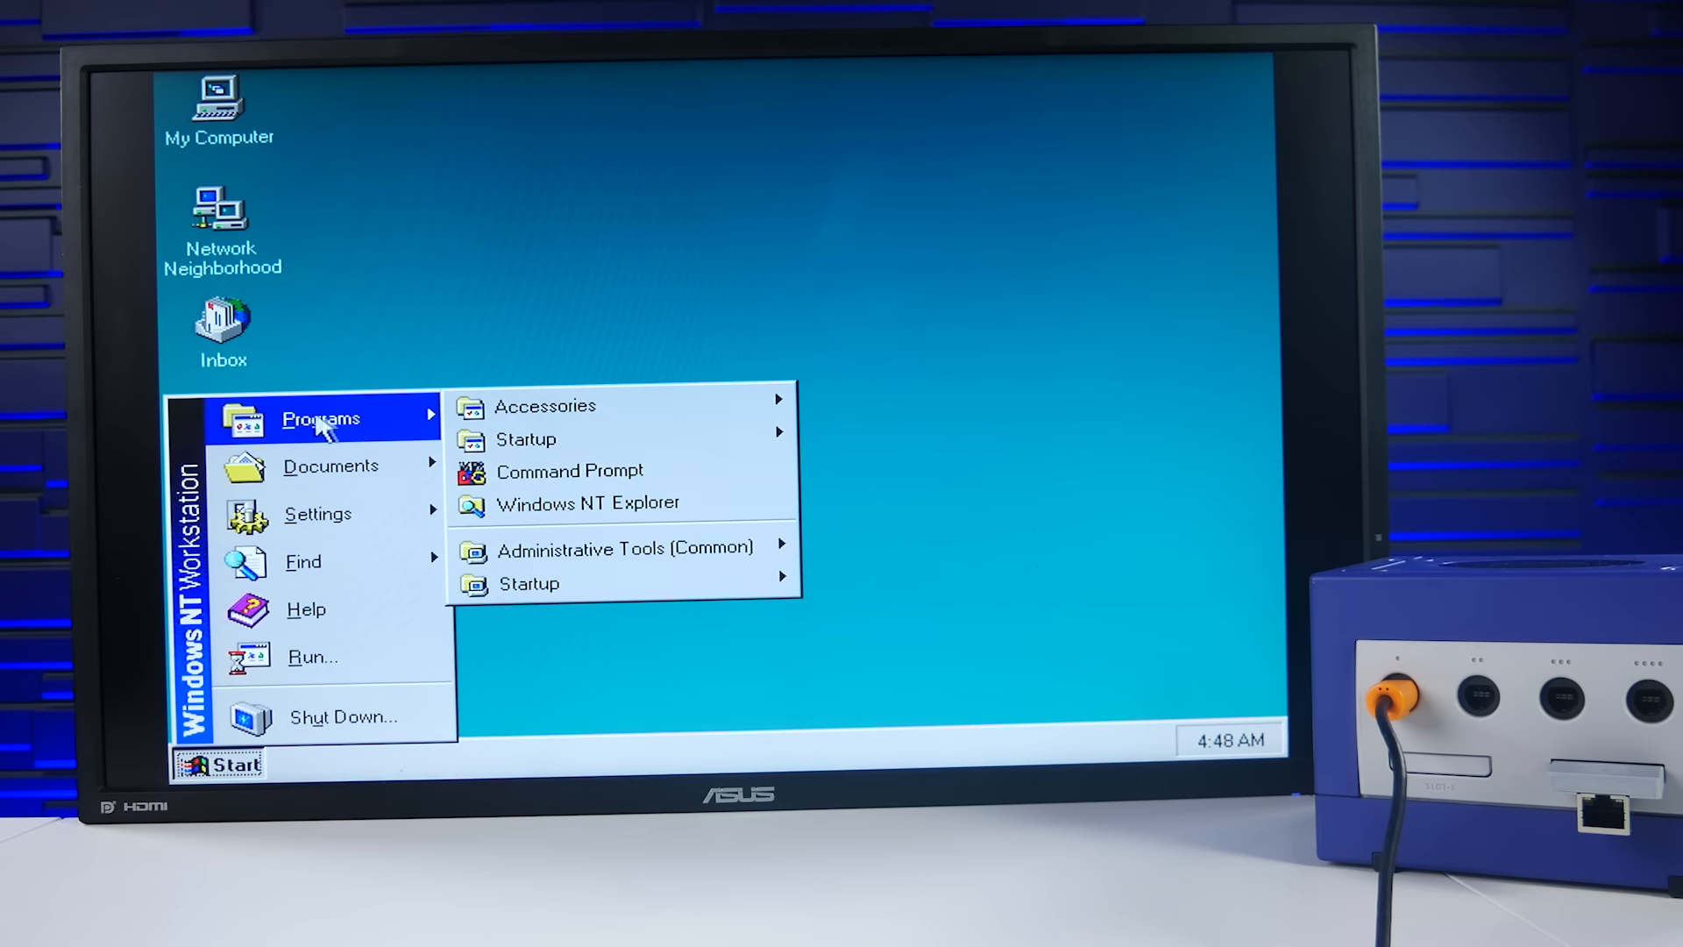
pyautogui.moveTo(568, 470)
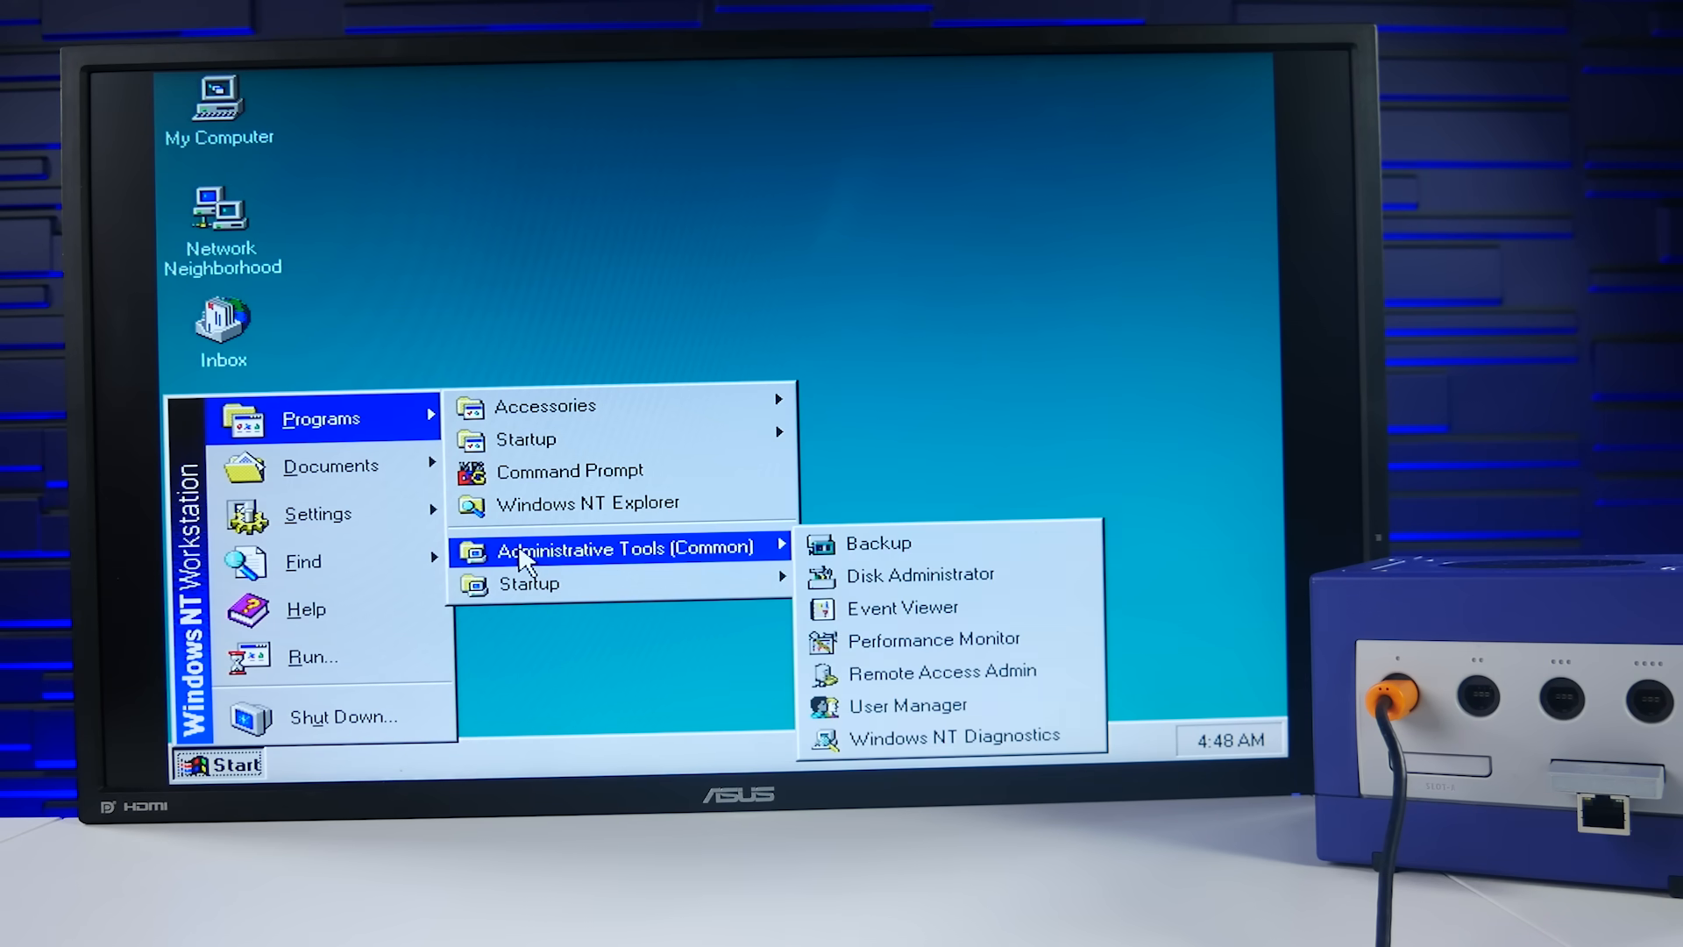
pyautogui.moveTo(610, 438)
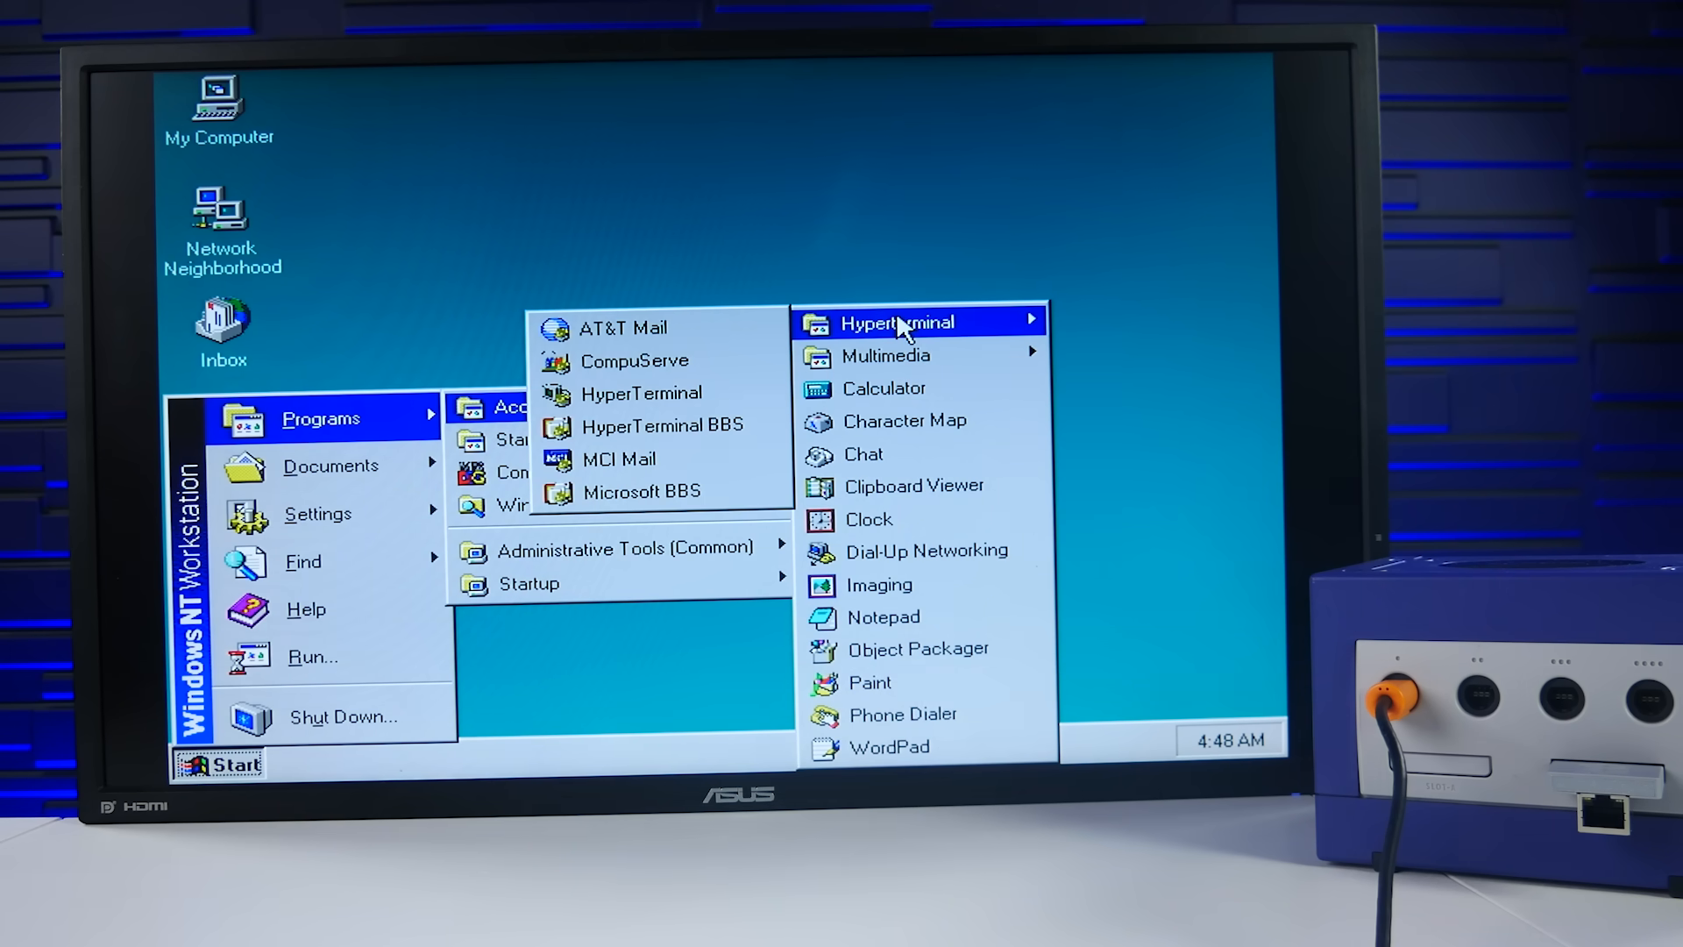
pyautogui.moveTo(910, 549)
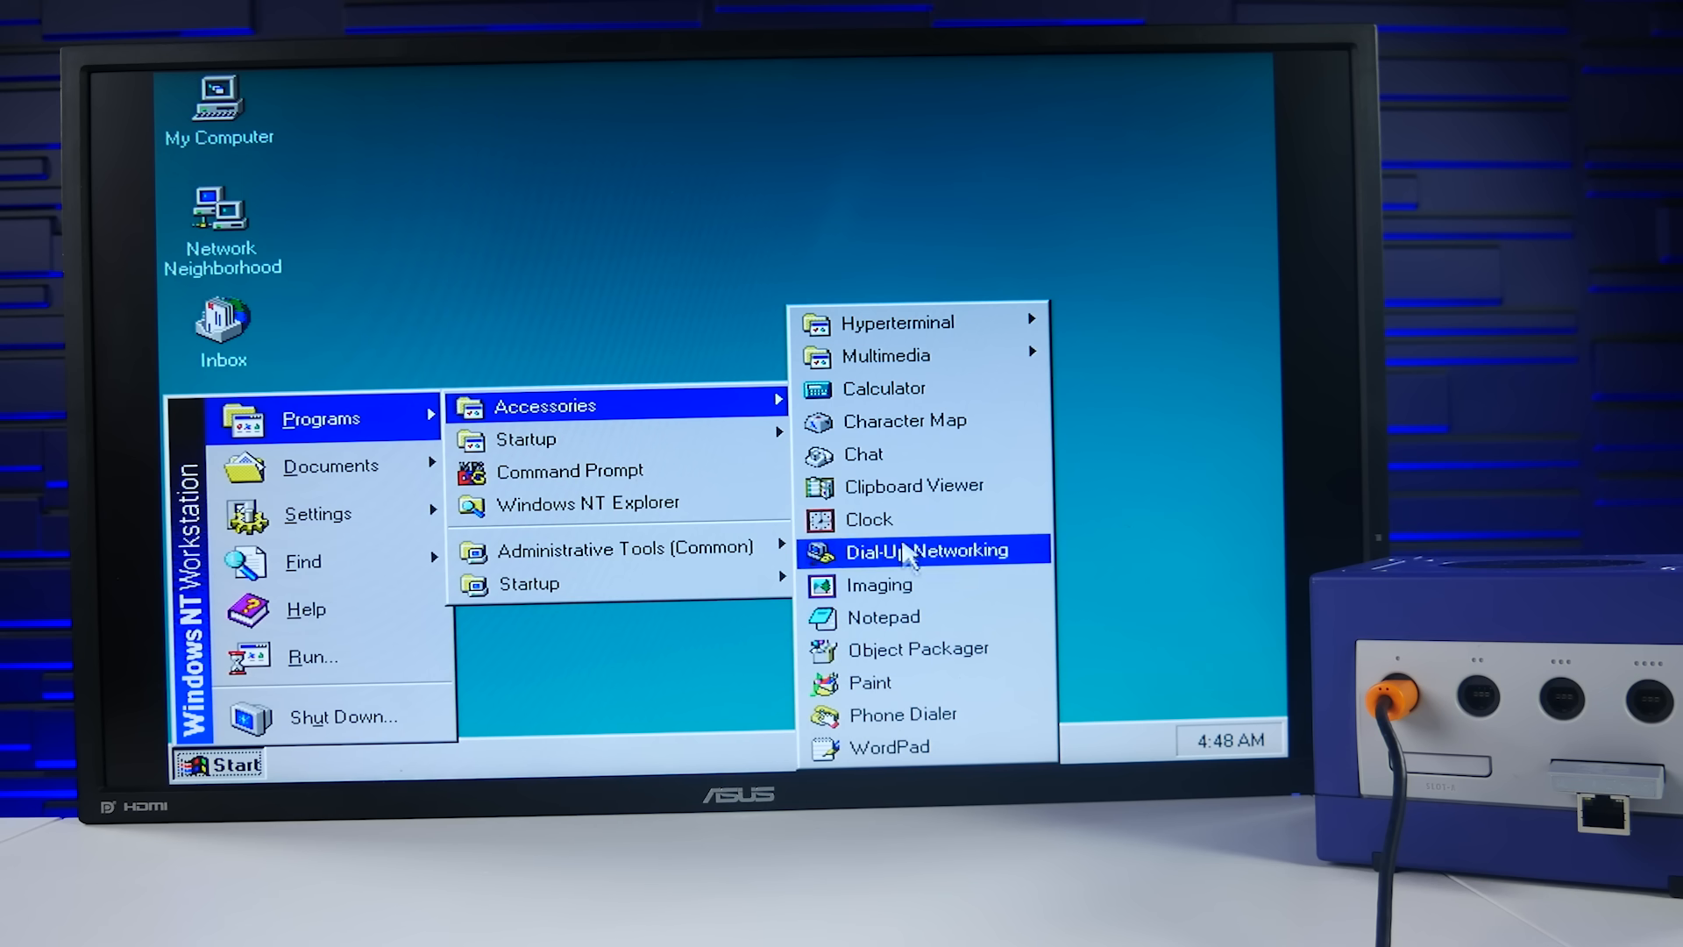
pyautogui.moveTo(881, 617)
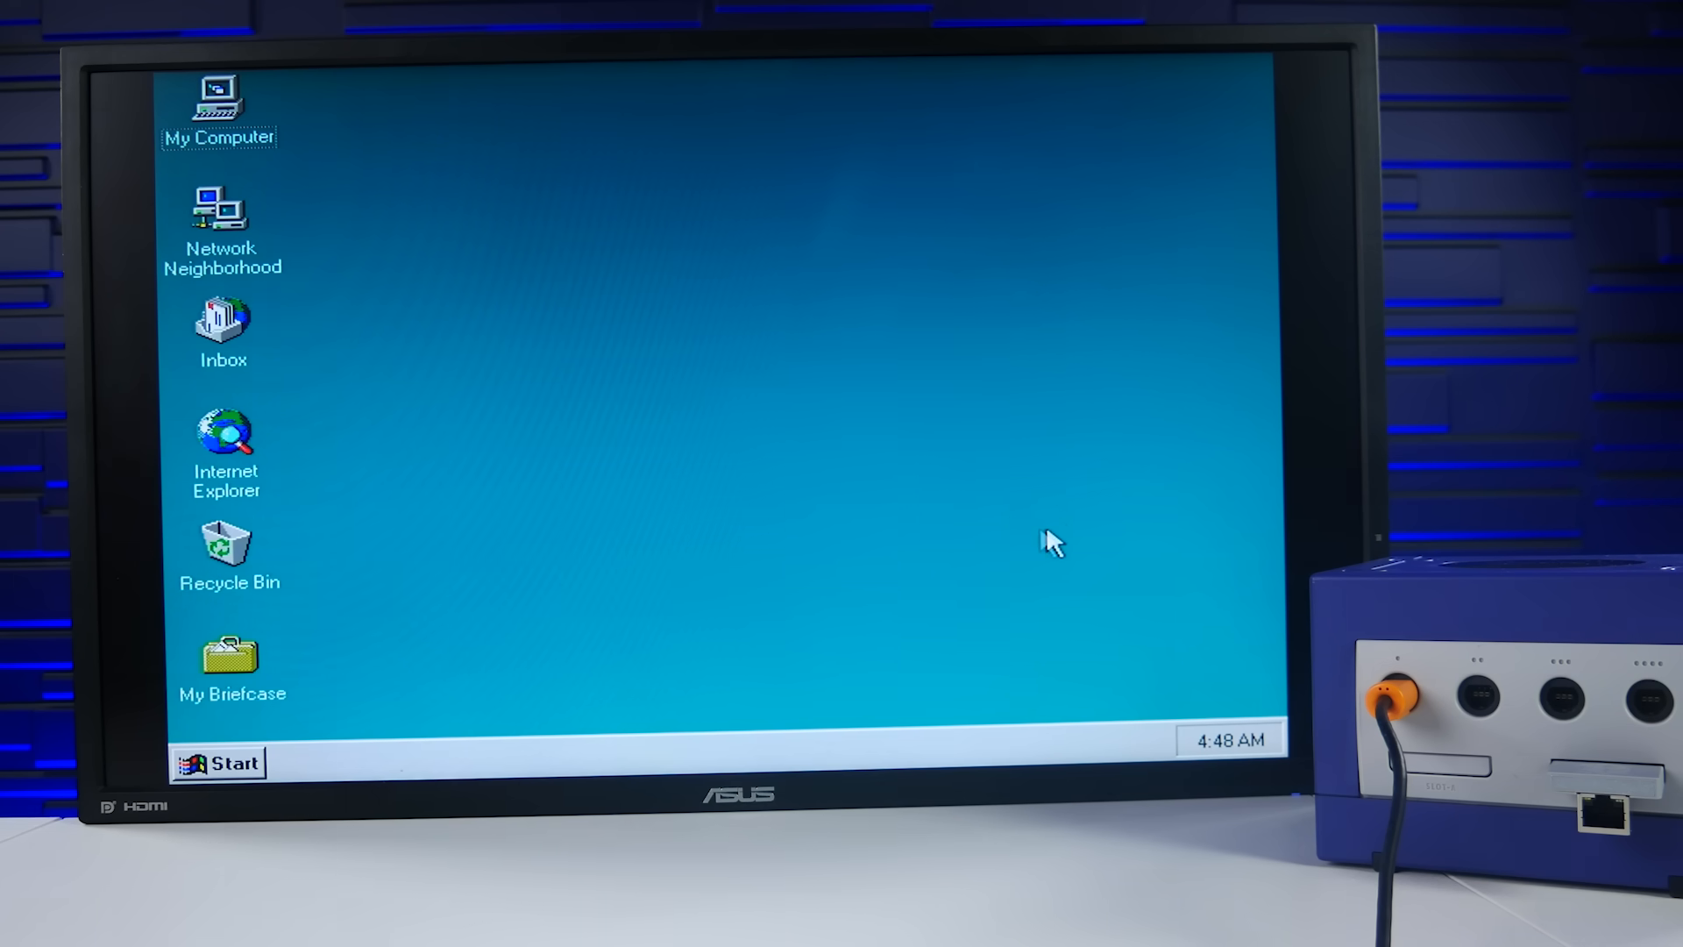
pyautogui.moveTo(830, 511)
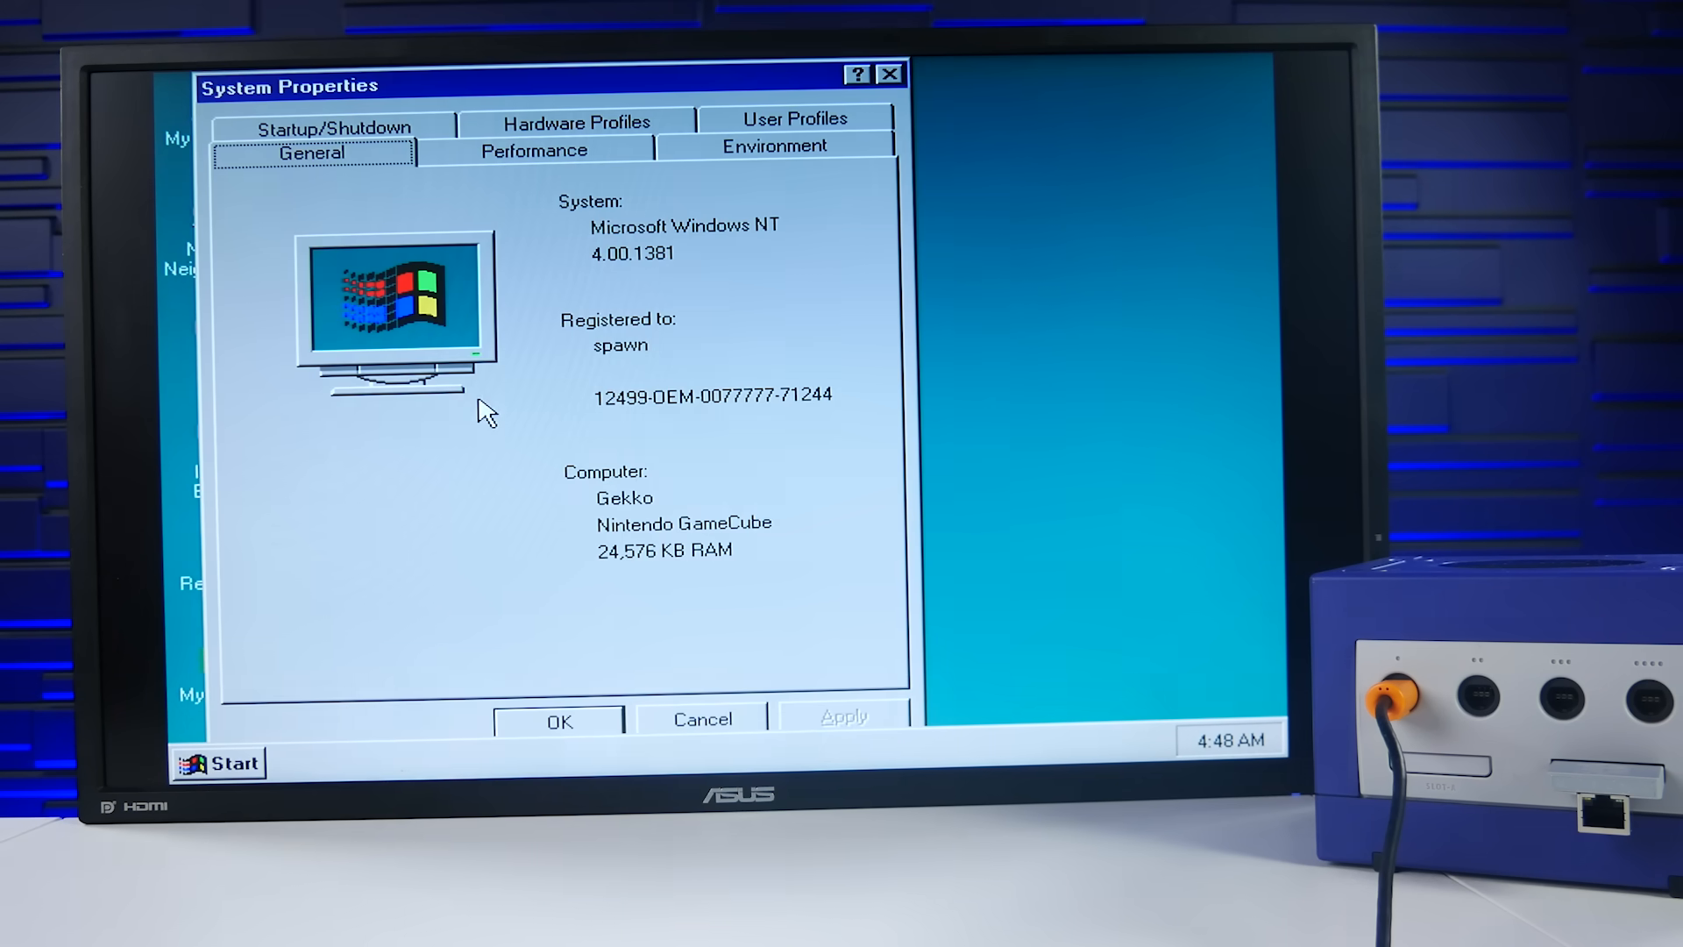
pyautogui.moveTo(557, 299)
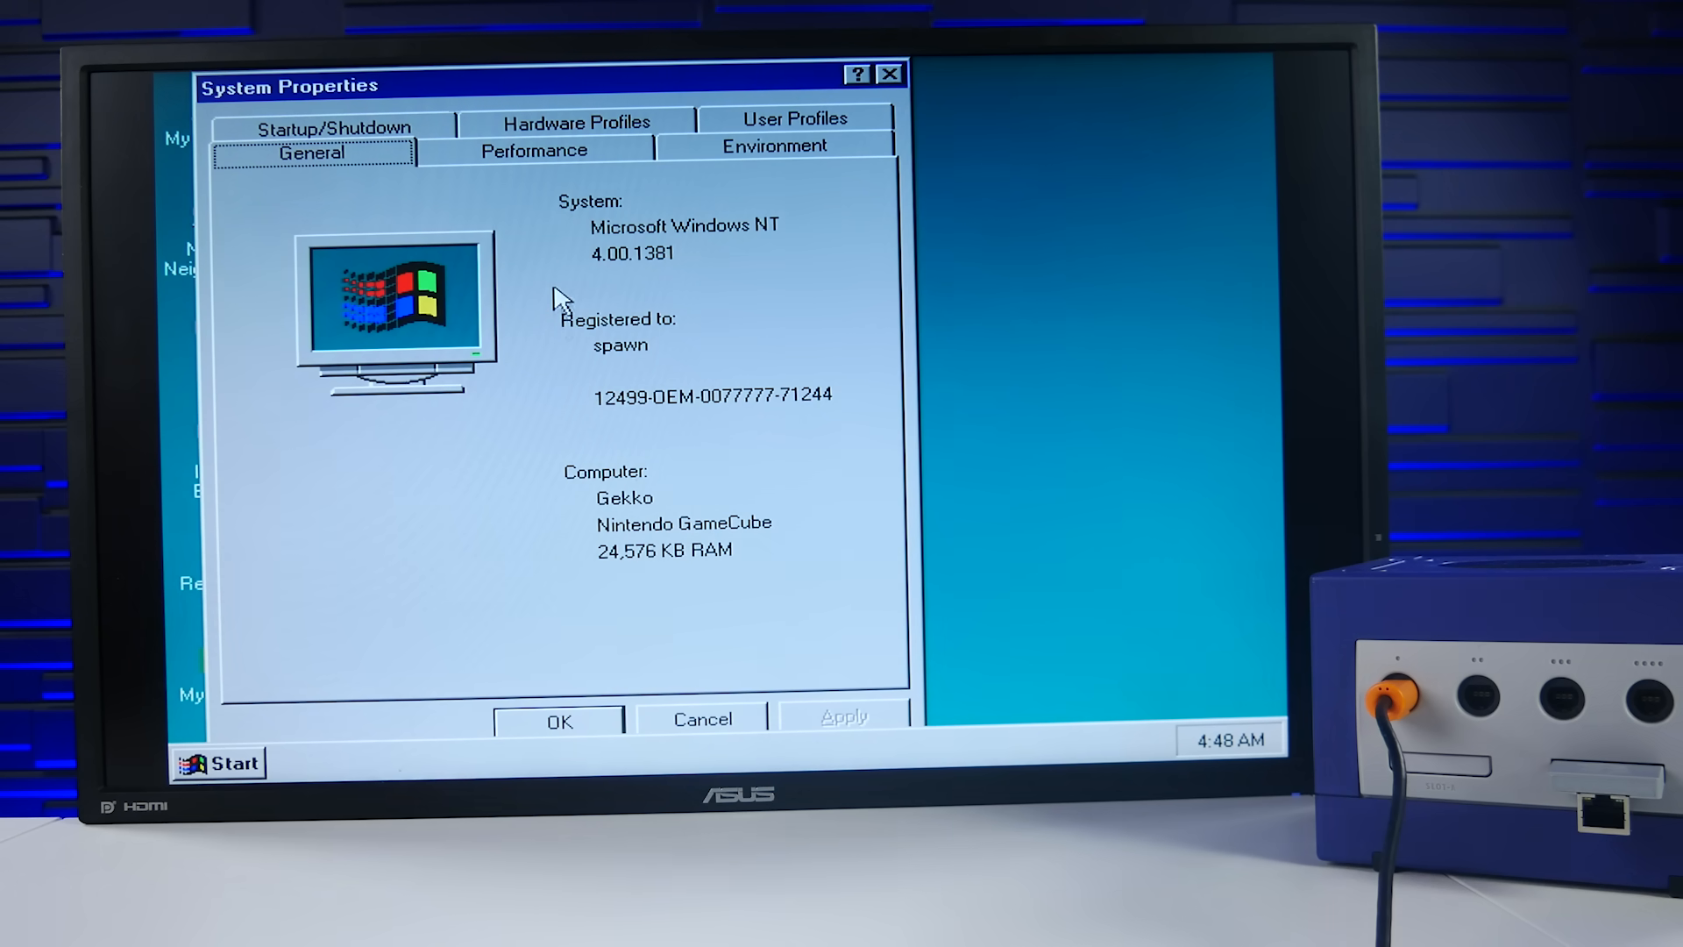
pyautogui.moveTo(568, 536)
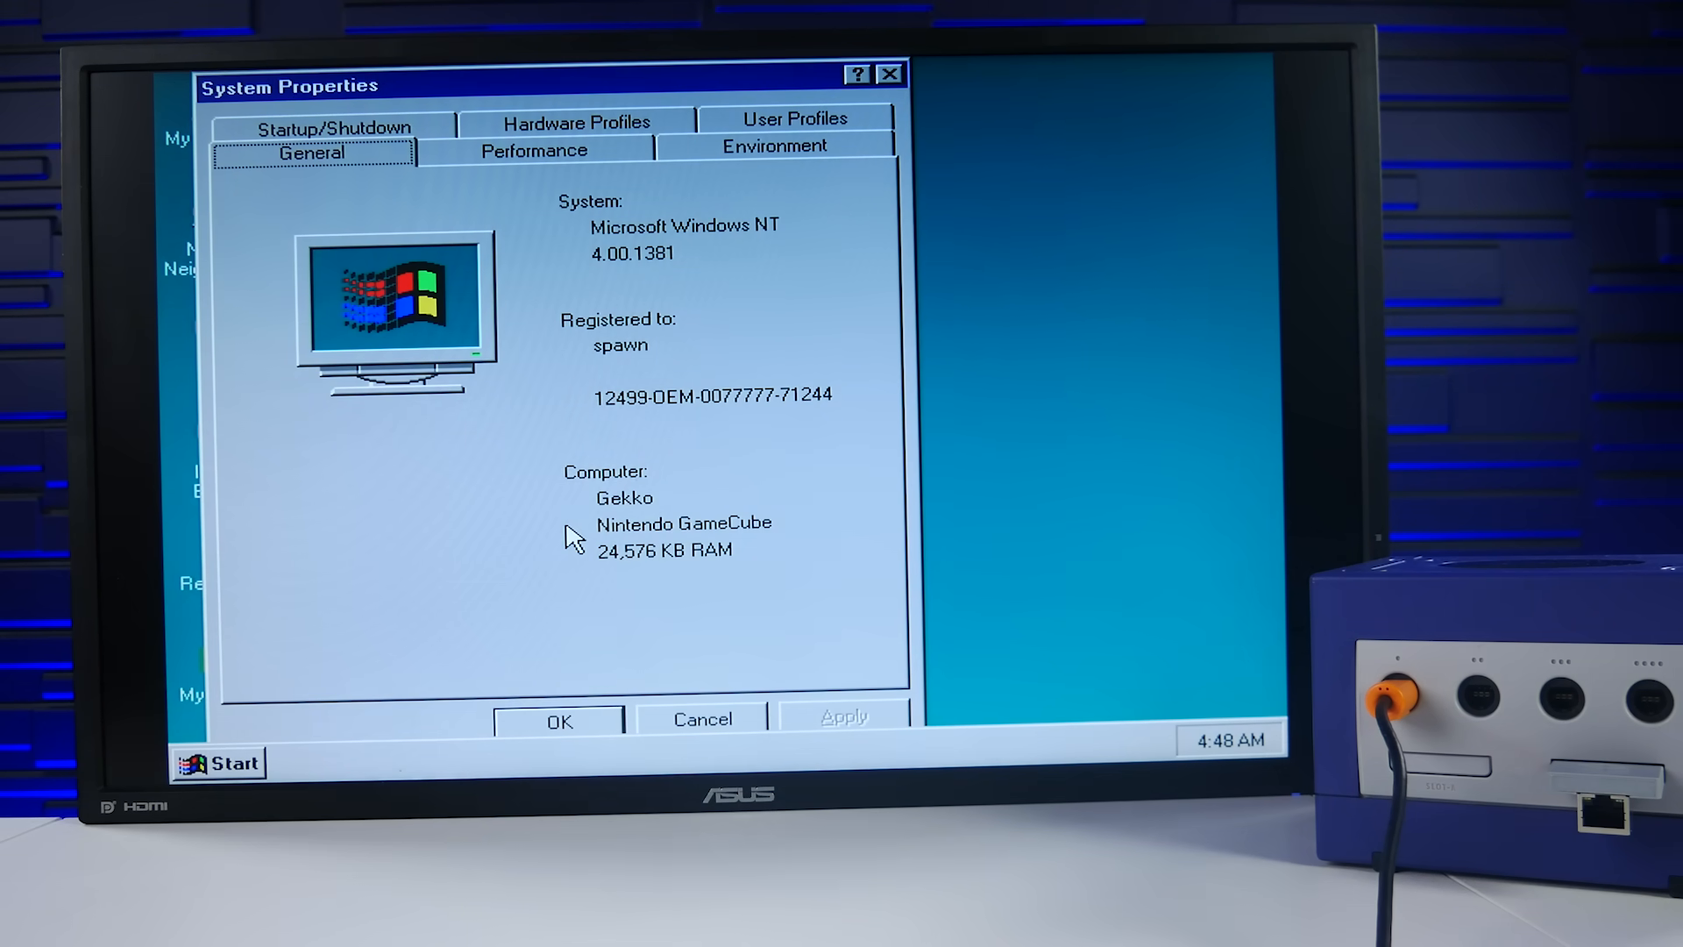